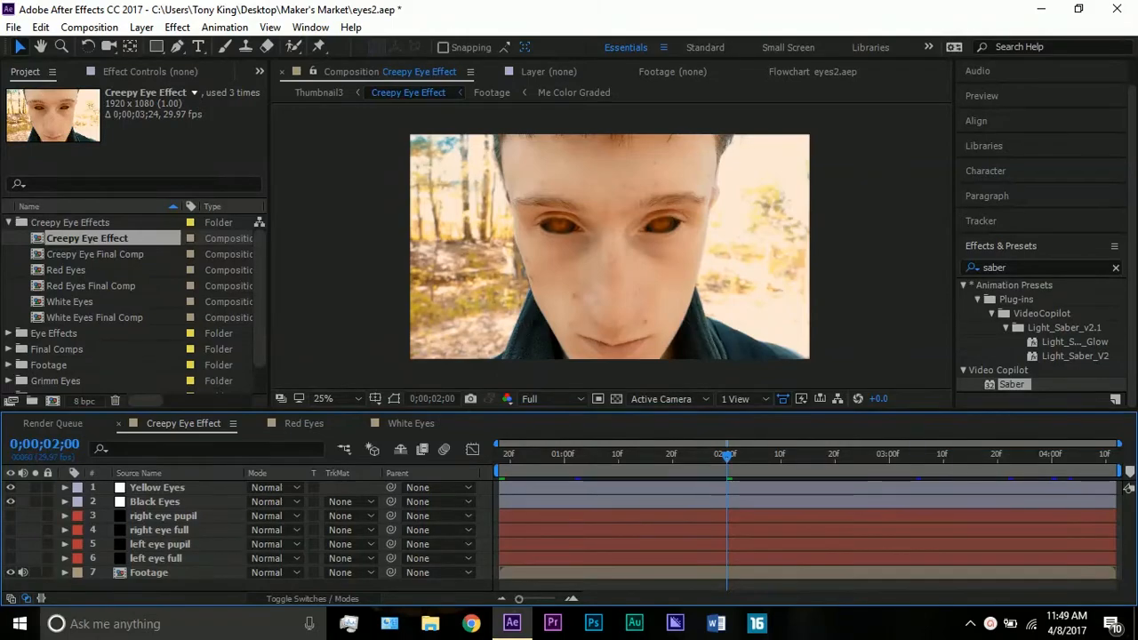
{"action": "mouse_move", "coordinate": [569, 386]}
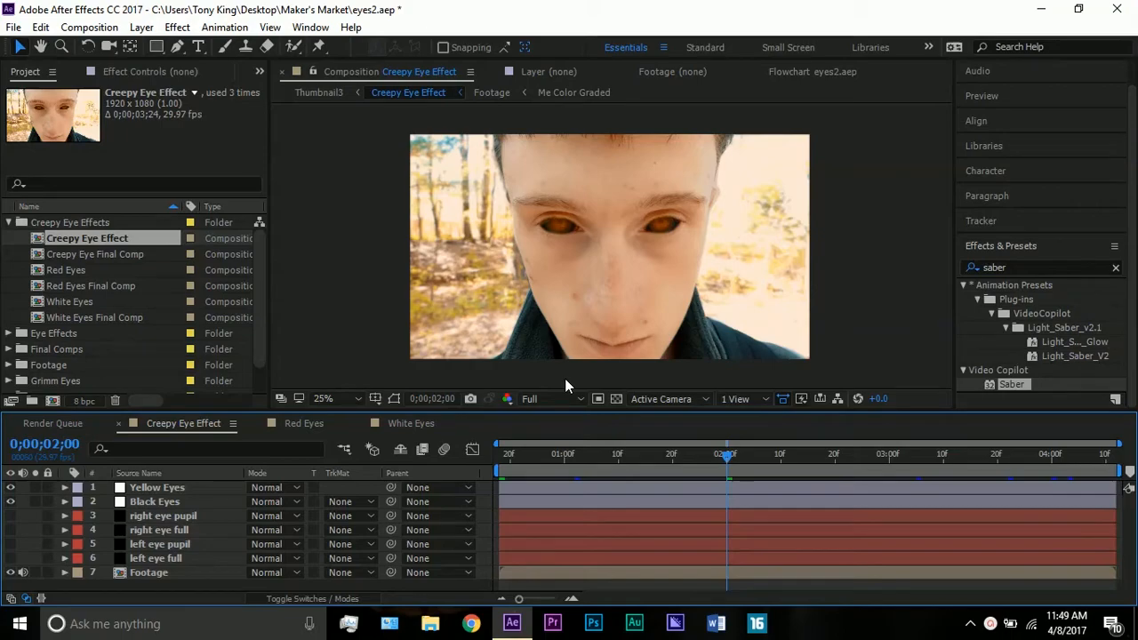
{"action": "mouse_move", "coordinate": [430, 272]}
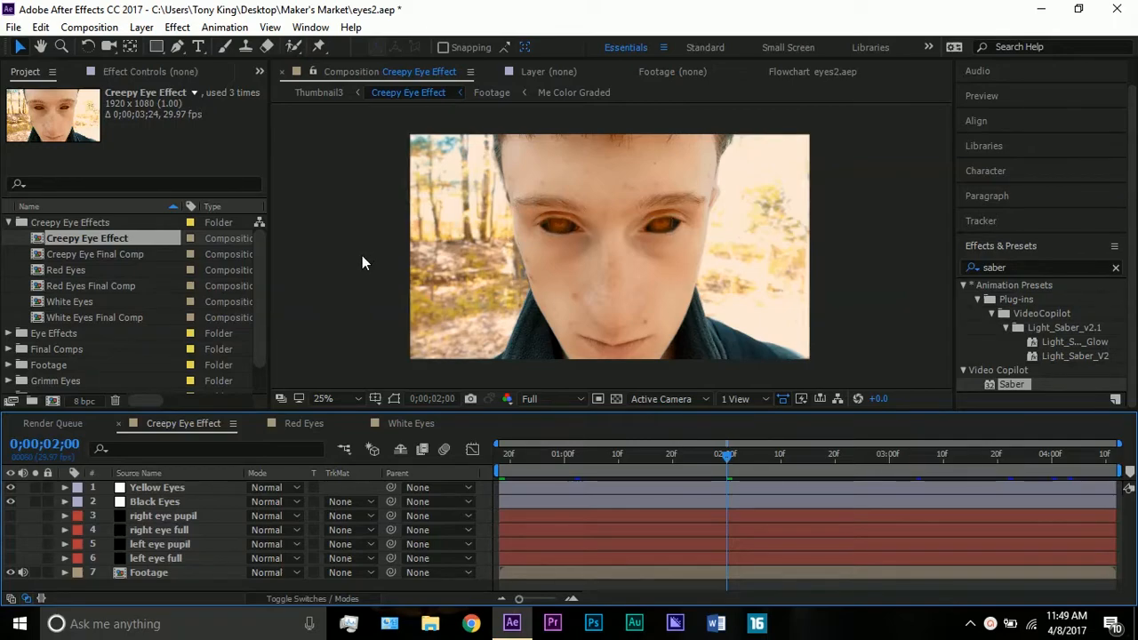
Enlarge the preview on the eyes, then return to the Creepy Eye Effect composition.
{"action": "left_click", "coordinate": [323, 398]}
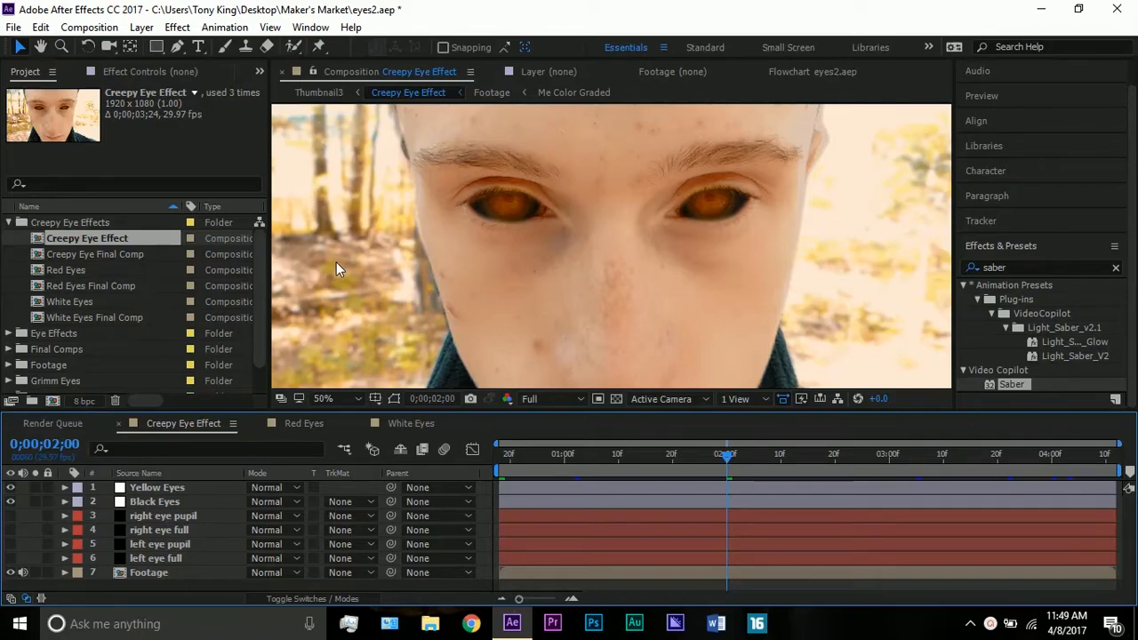
{"action": "mouse_move", "coordinate": [402, 276]}
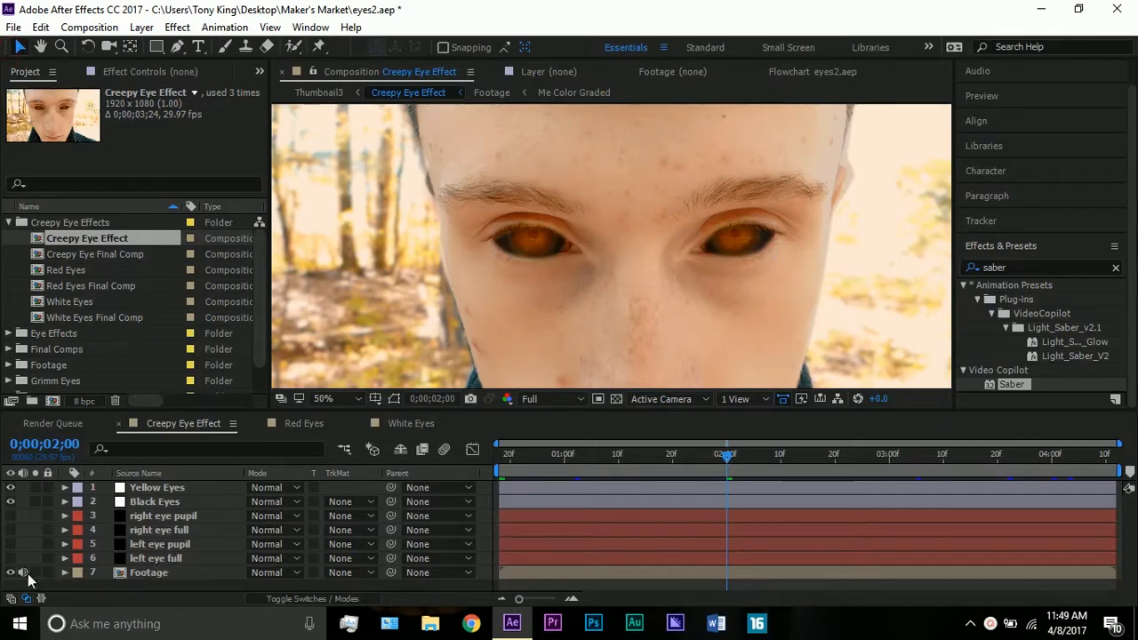
{"action": "left_click", "coordinate": [148, 571]}
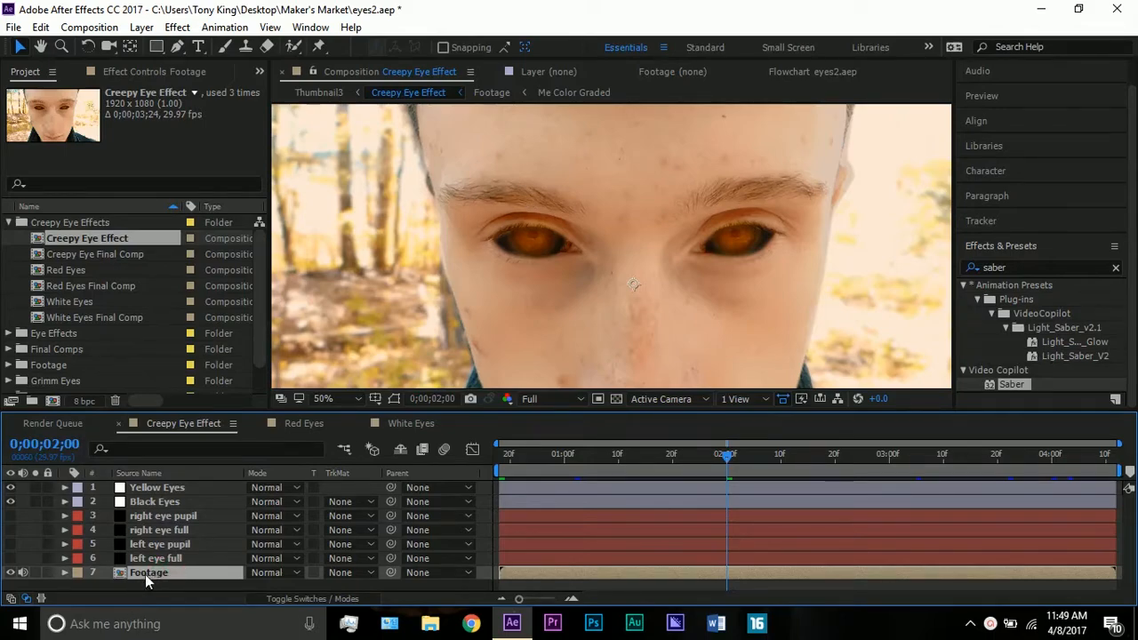
{"action": "left_click", "coordinate": [323, 398]}
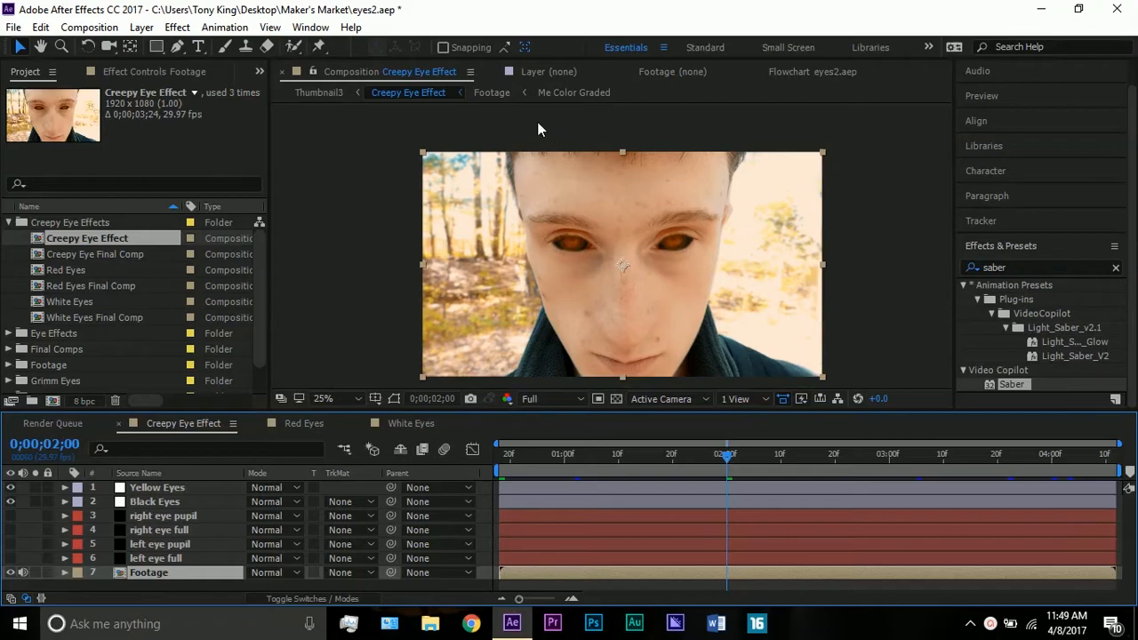
{"action": "mouse_move", "coordinate": [23, 591]}
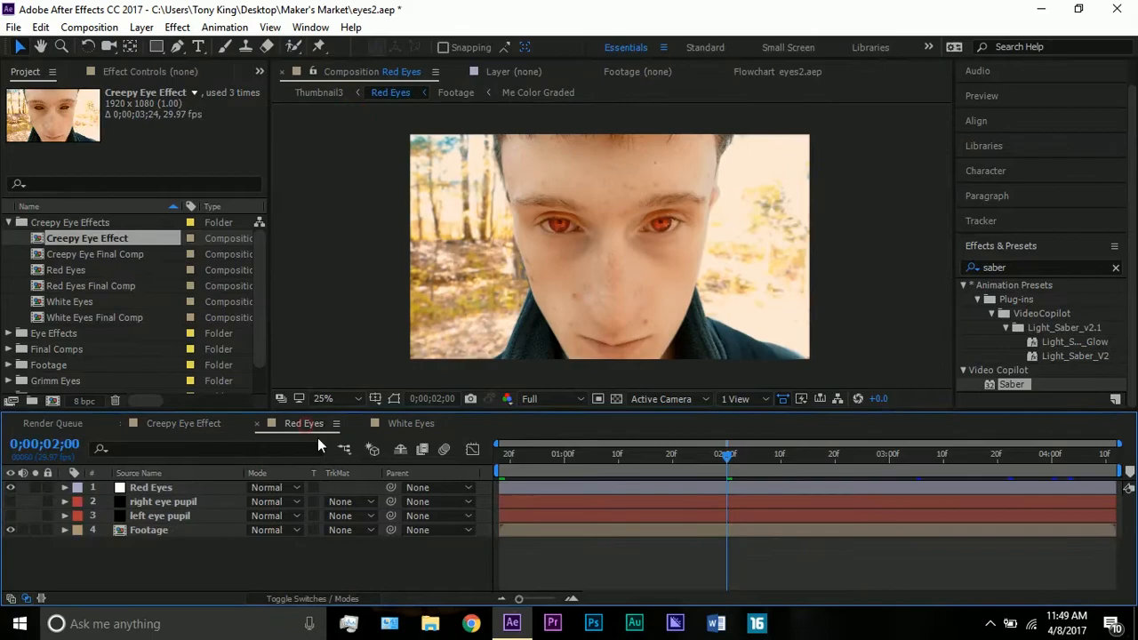
{"action": "left_click", "coordinate": [410, 423]}
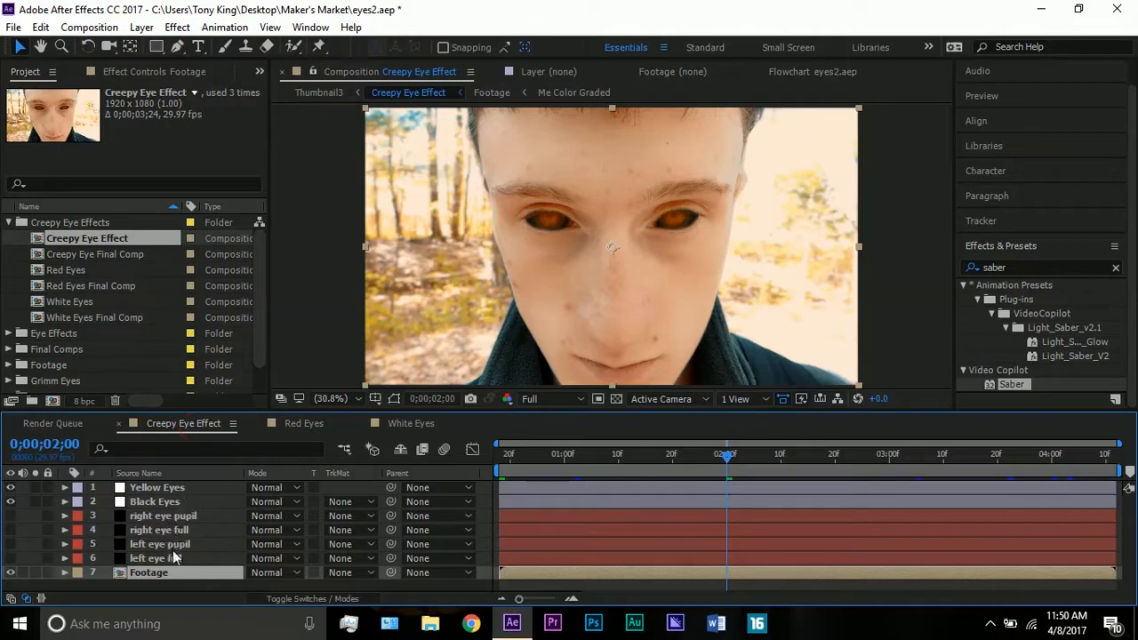
{"action": "mouse_move", "coordinate": [177, 558]}
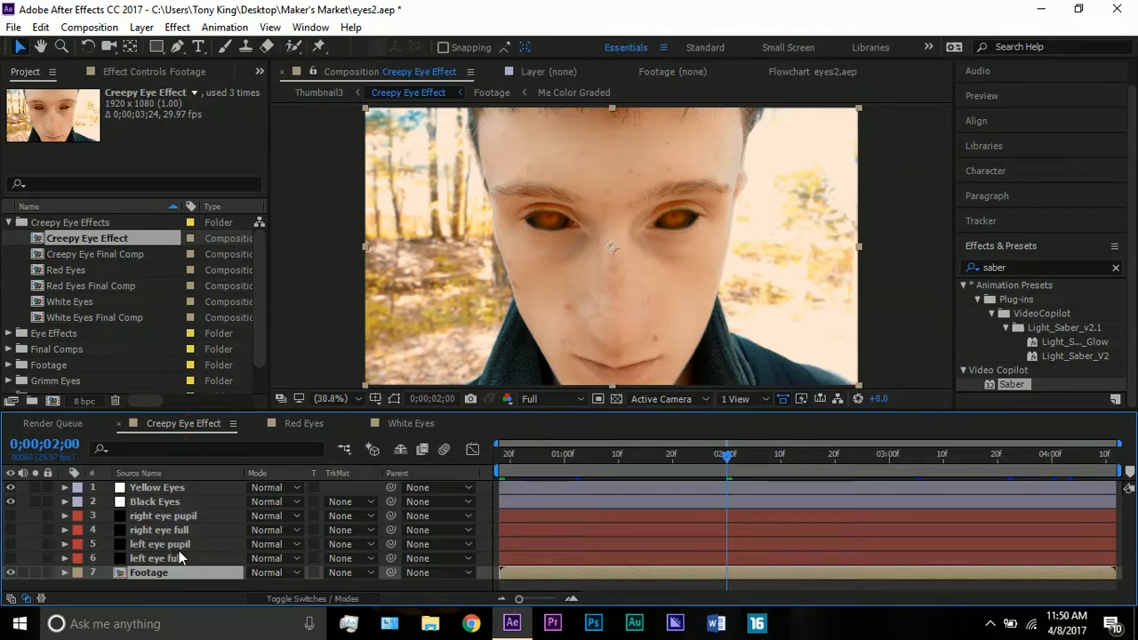
Select each eye layer to see its tracked mask path over the brown eyes.
{"action": "left_click", "coordinate": [160, 543]}
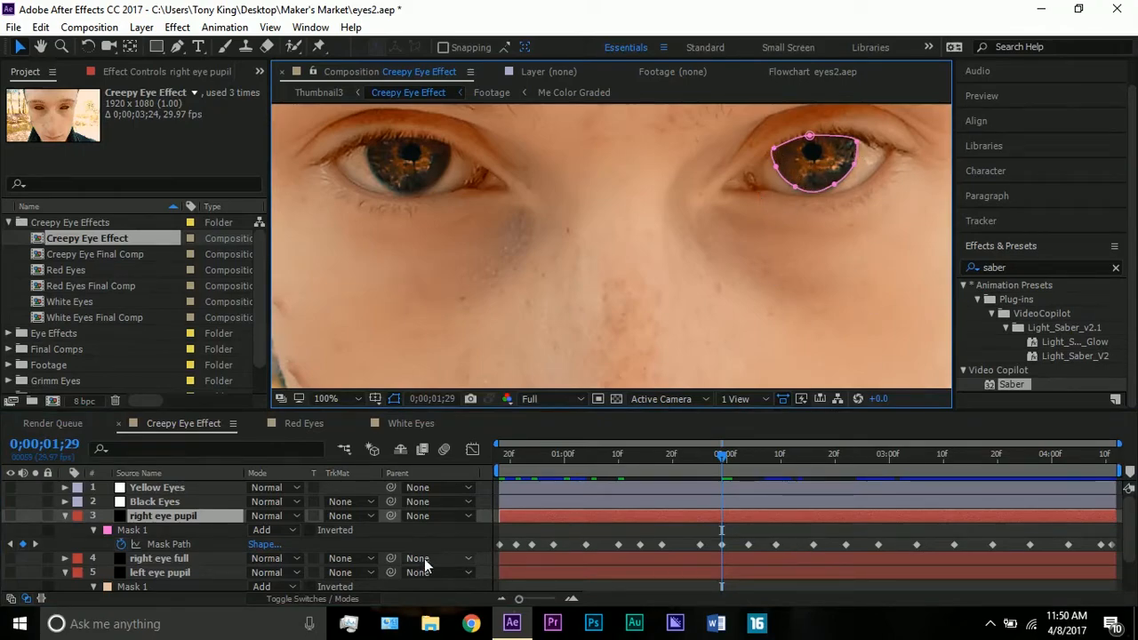
{"action": "left_click", "coordinate": [160, 558]}
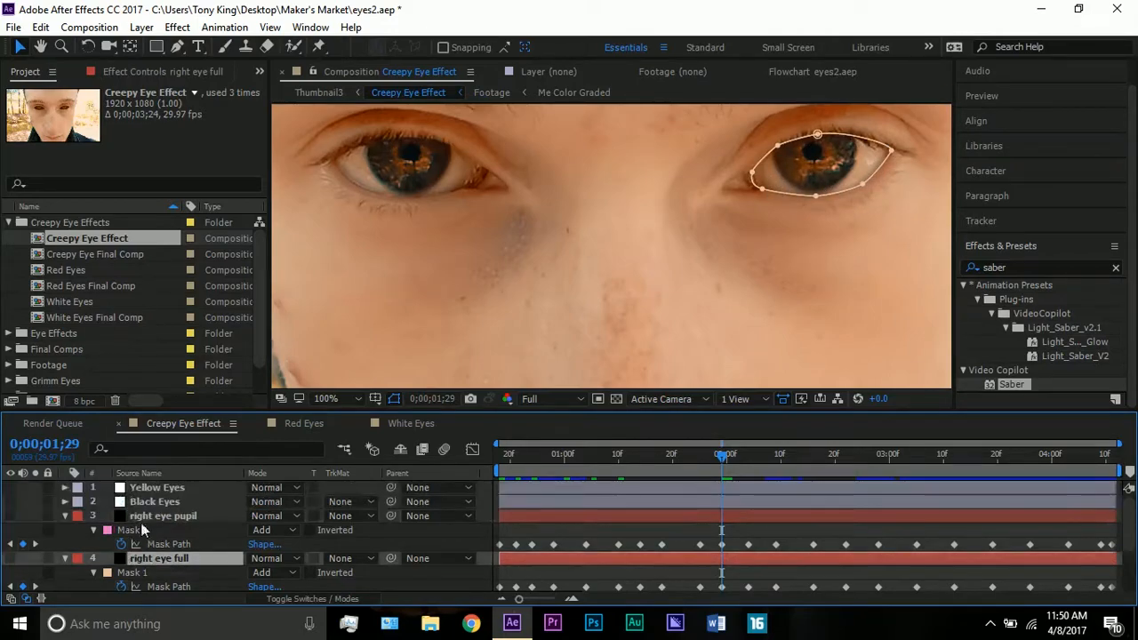
{"action": "left_click", "coordinate": [163, 515]}
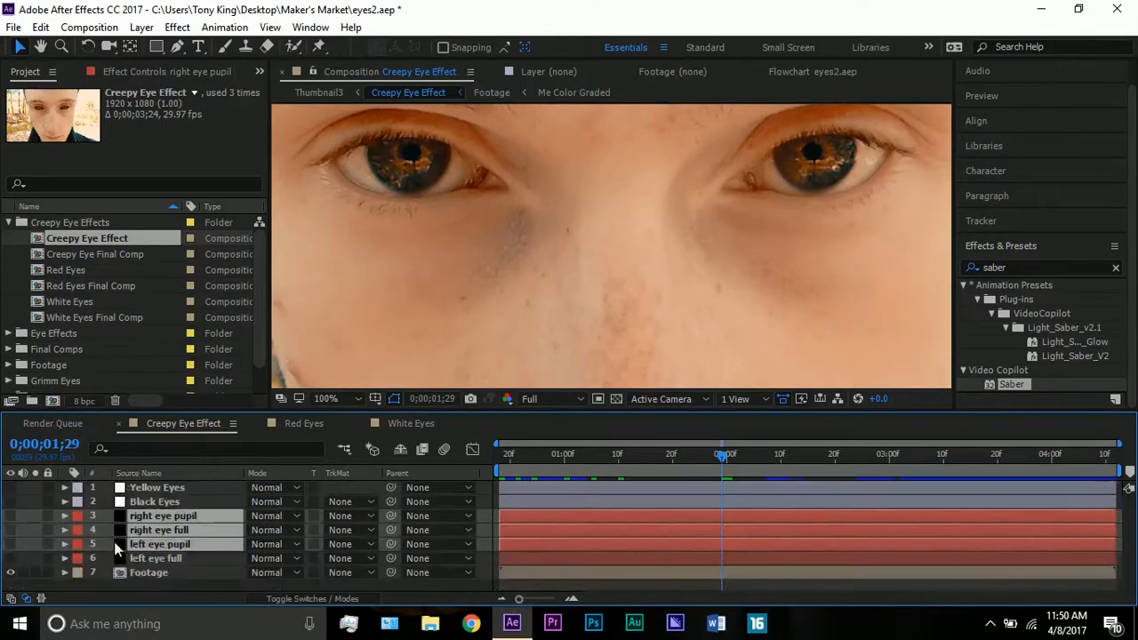
{"action": "left_click", "coordinate": [156, 559]}
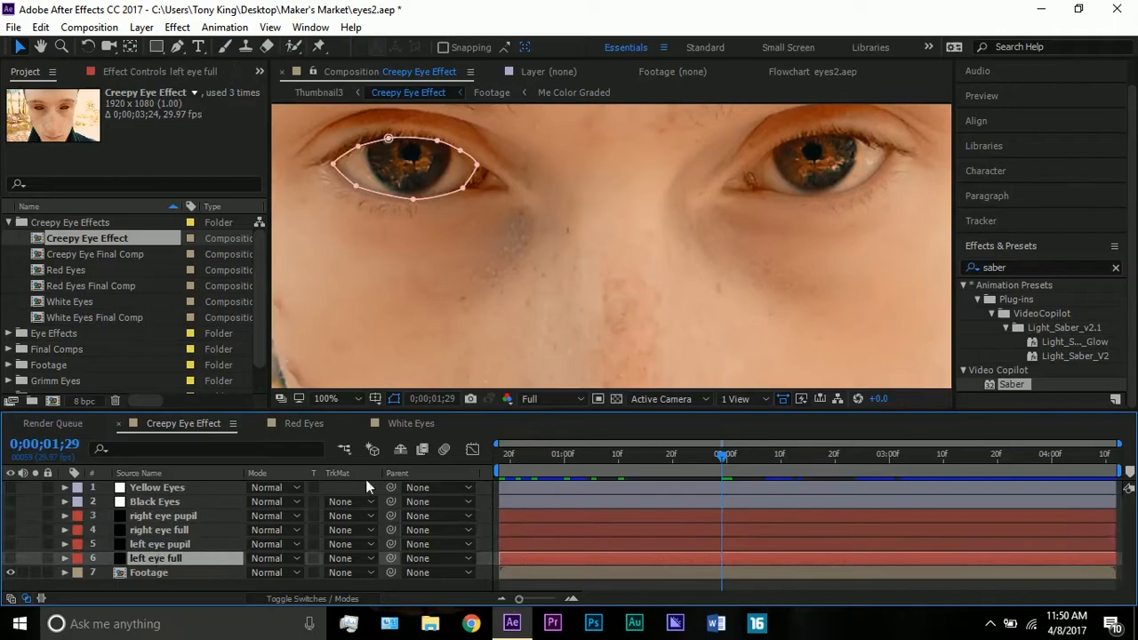
{"action": "mouse_move", "coordinate": [384, 143]}
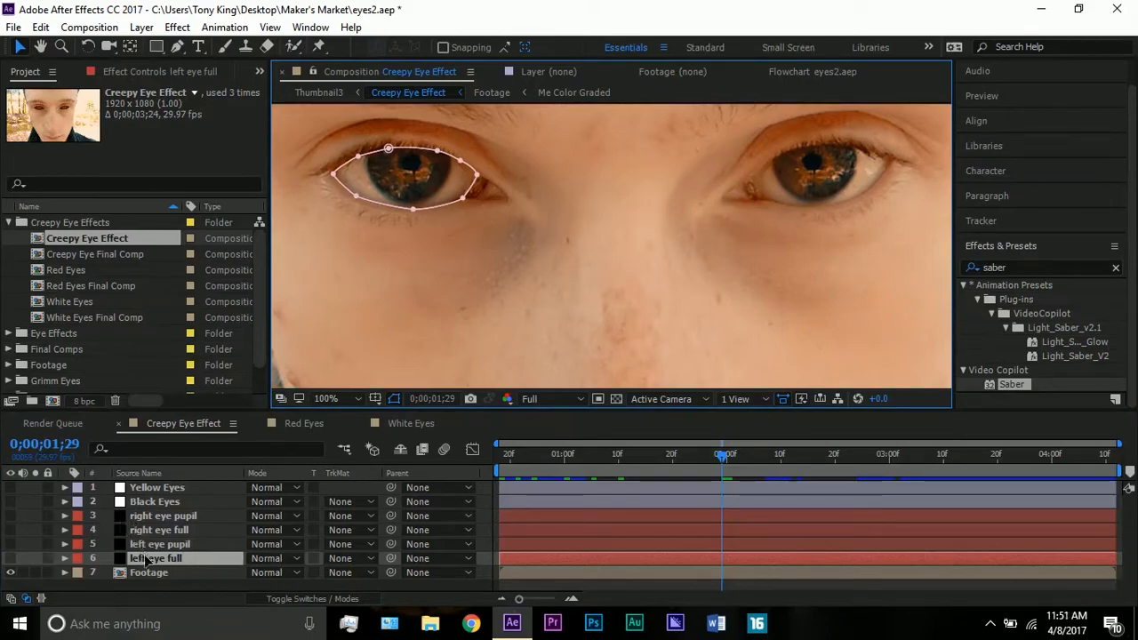
{"action": "left_click", "coordinate": [154, 502]}
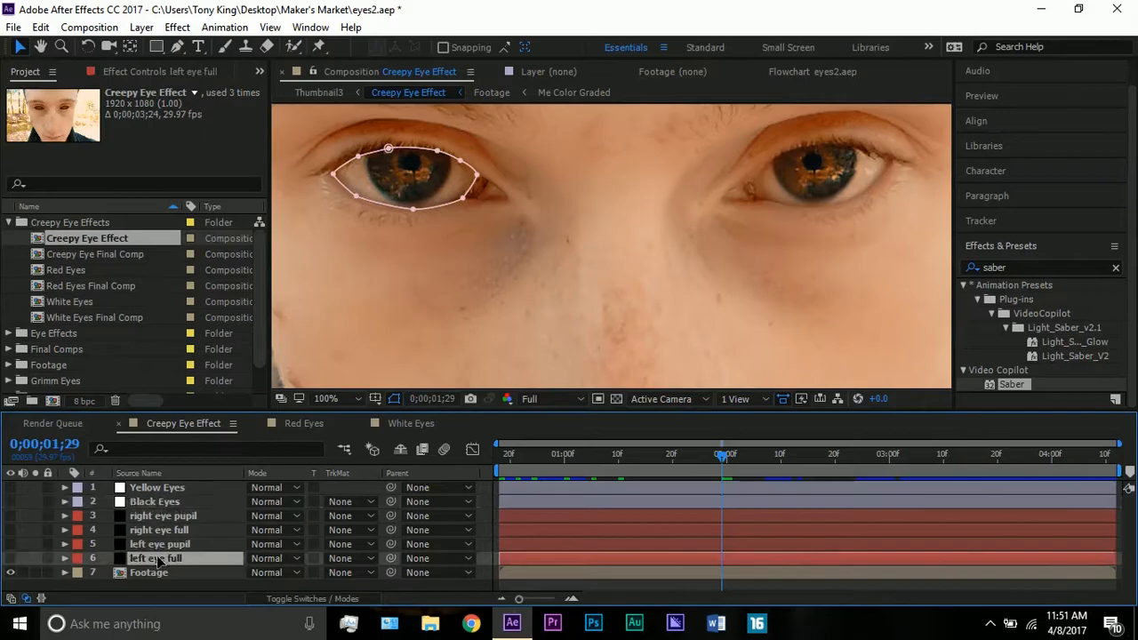
{"action": "left_click", "coordinate": [159, 529]}
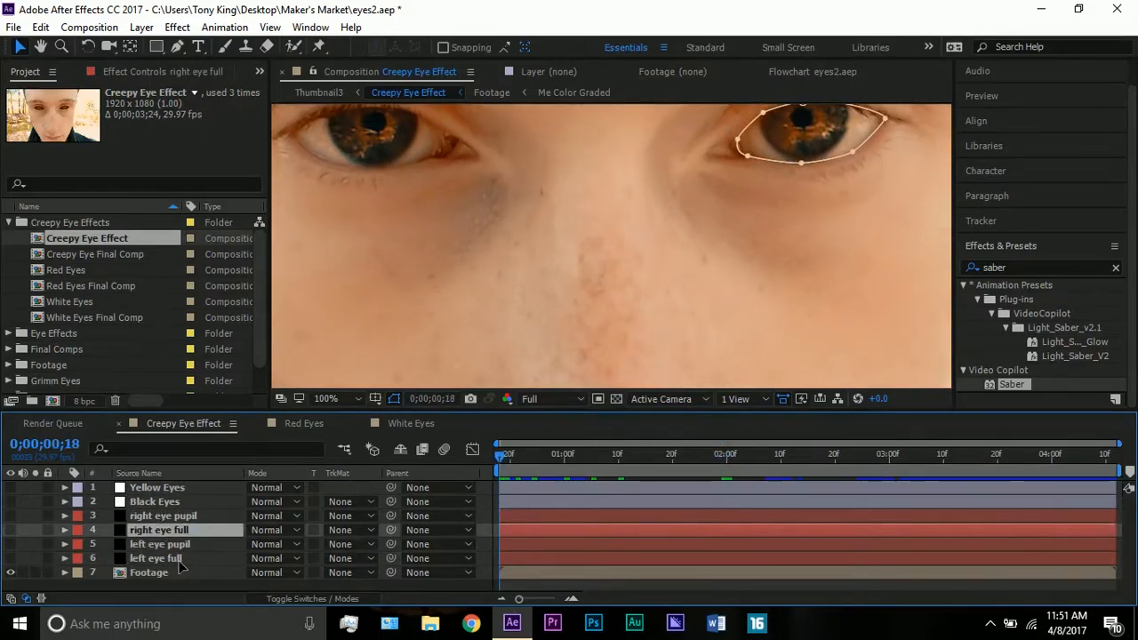
Select the Black Eyes layer to show its masks on the full-face shot.
{"action": "left_click", "coordinate": [325, 398]}
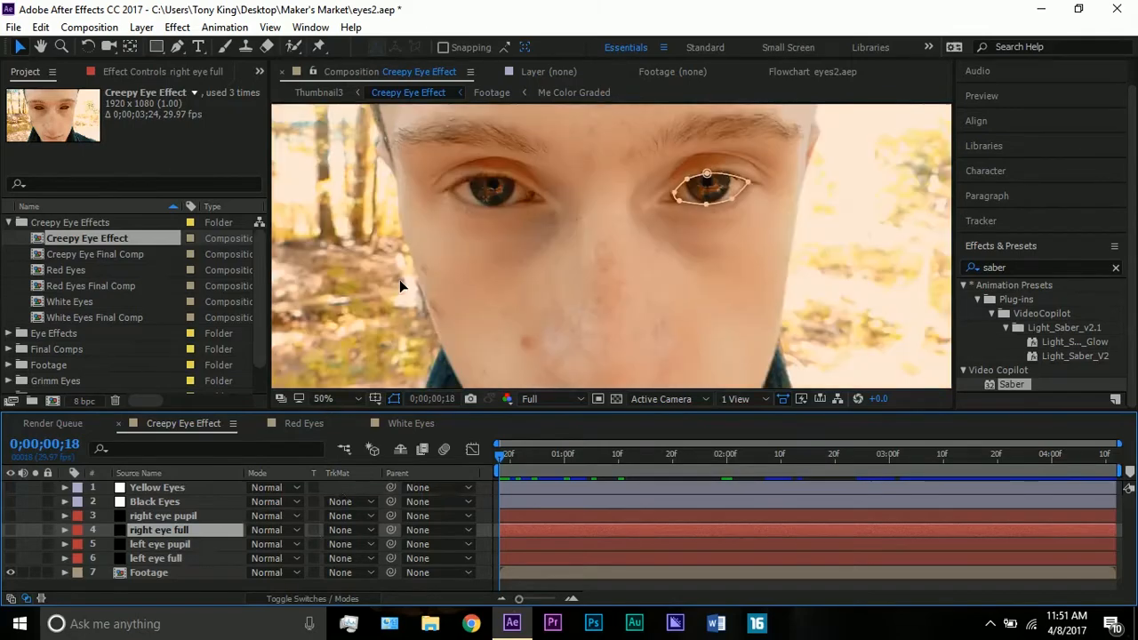
{"action": "left_click", "coordinate": [64, 529]}
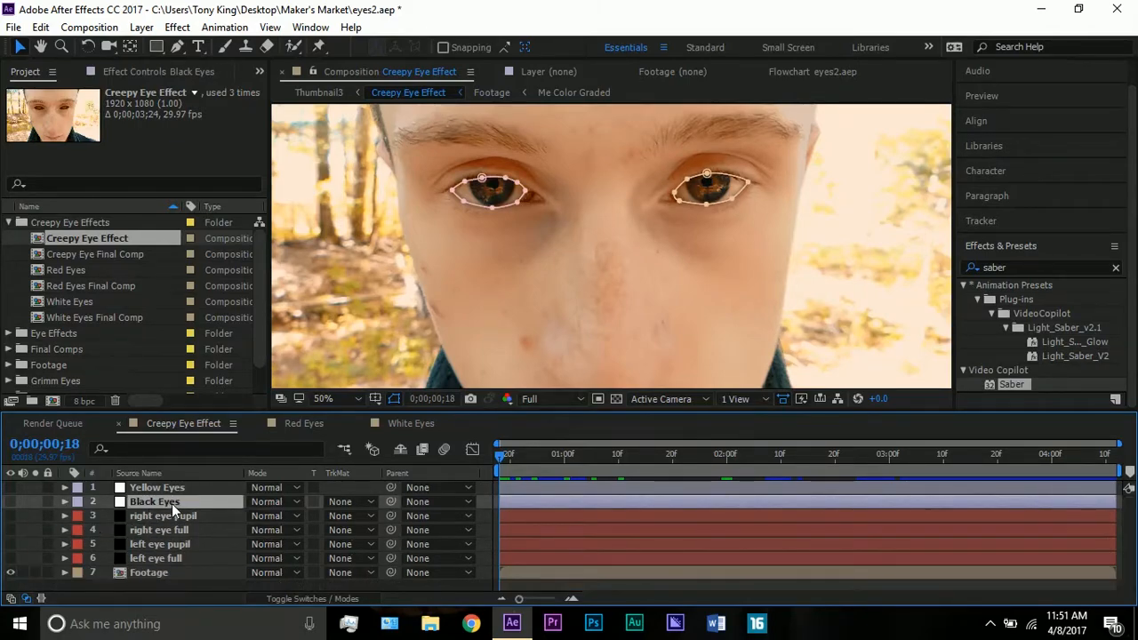
{"action": "mouse_move", "coordinate": [276, 376]}
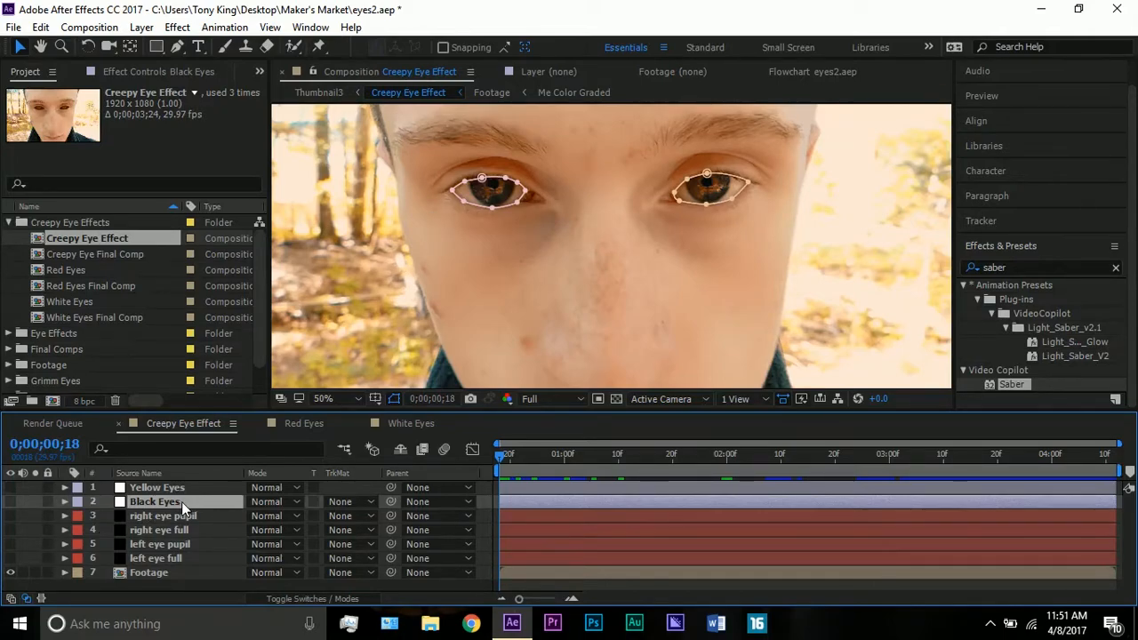
{"action": "mouse_move", "coordinate": [372, 277]}
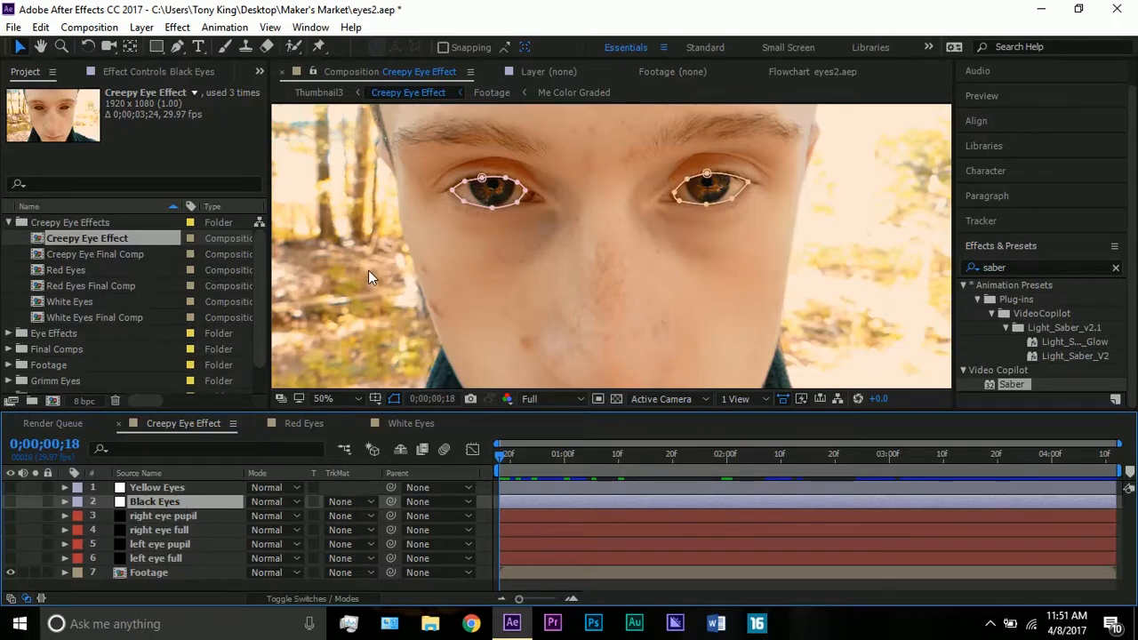
{"action": "mouse_move", "coordinate": [368, 285]}
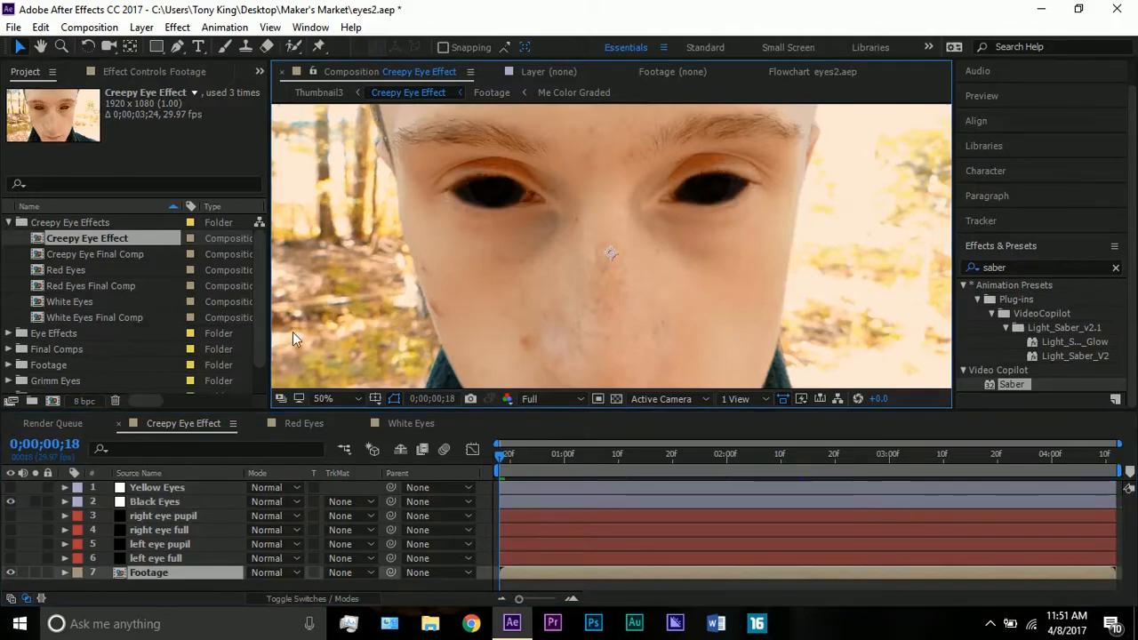
{"action": "mouse_move", "coordinate": [176, 488]}
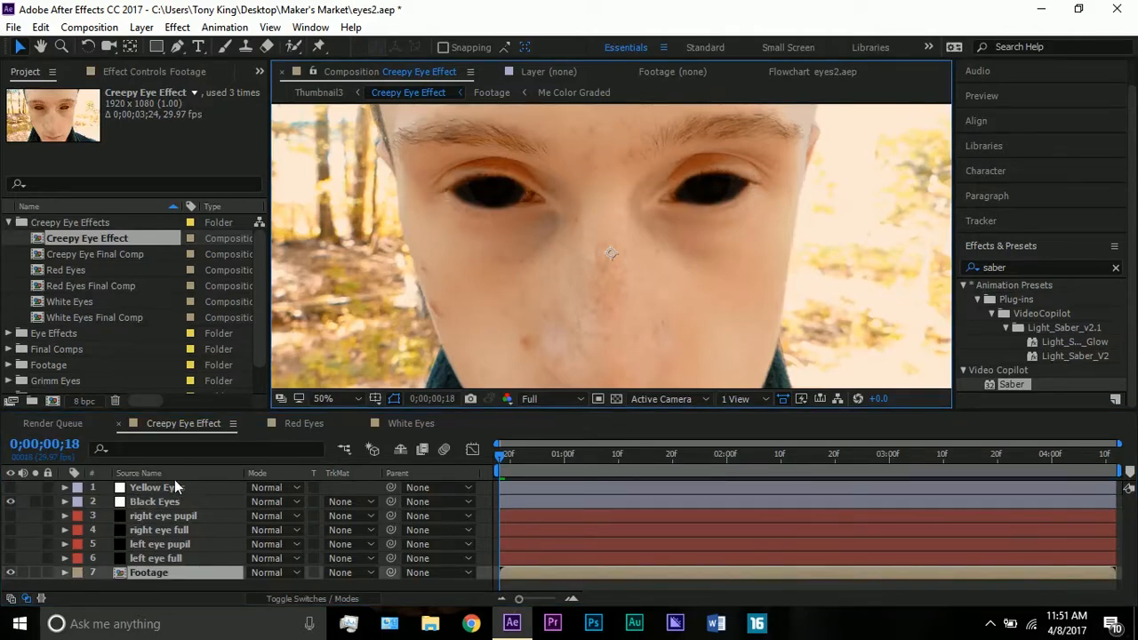
Review the Black Eyes layer's two keyframed masks, collapsing Mask 2 and enlarging the preview.
{"action": "left_click", "coordinate": [155, 501]}
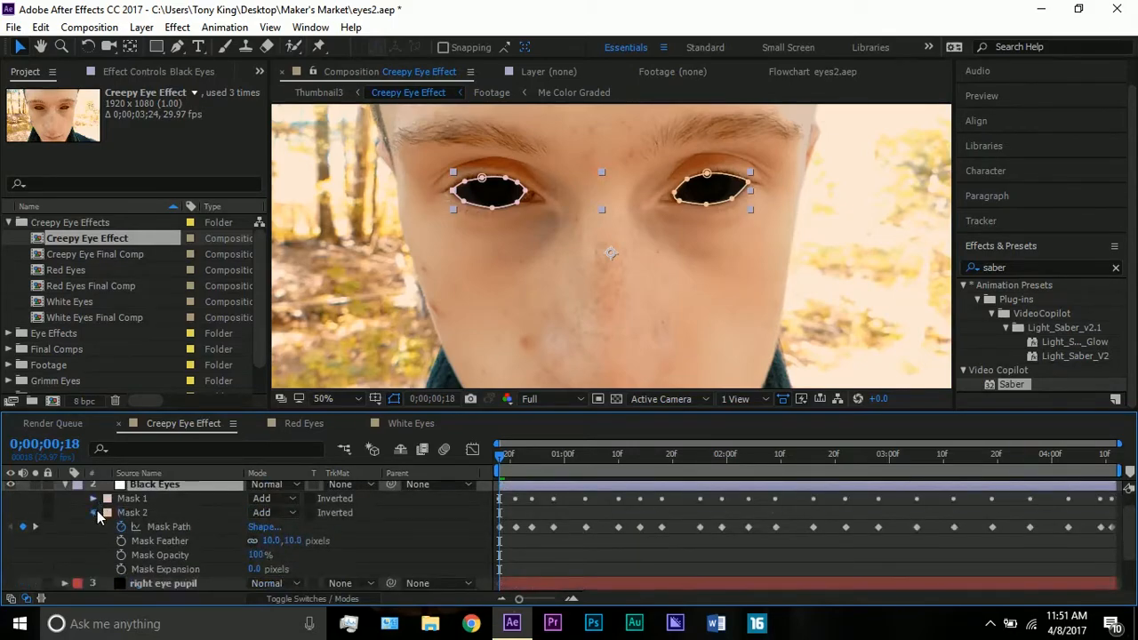
{"action": "left_click", "coordinate": [64, 502]}
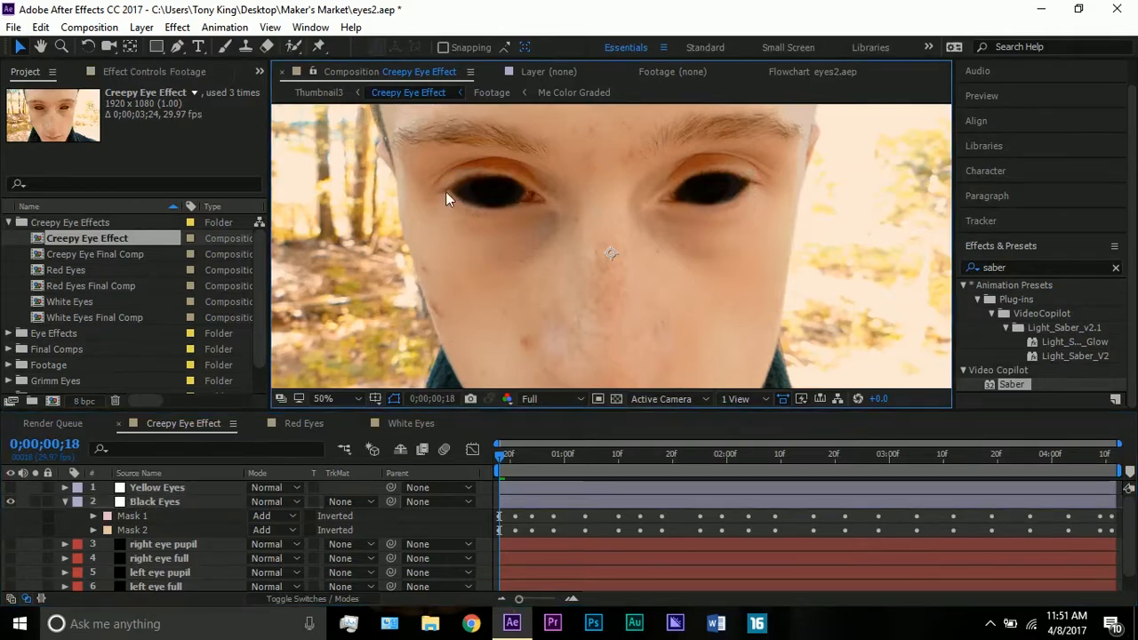
{"action": "mouse_move", "coordinate": [470, 174]}
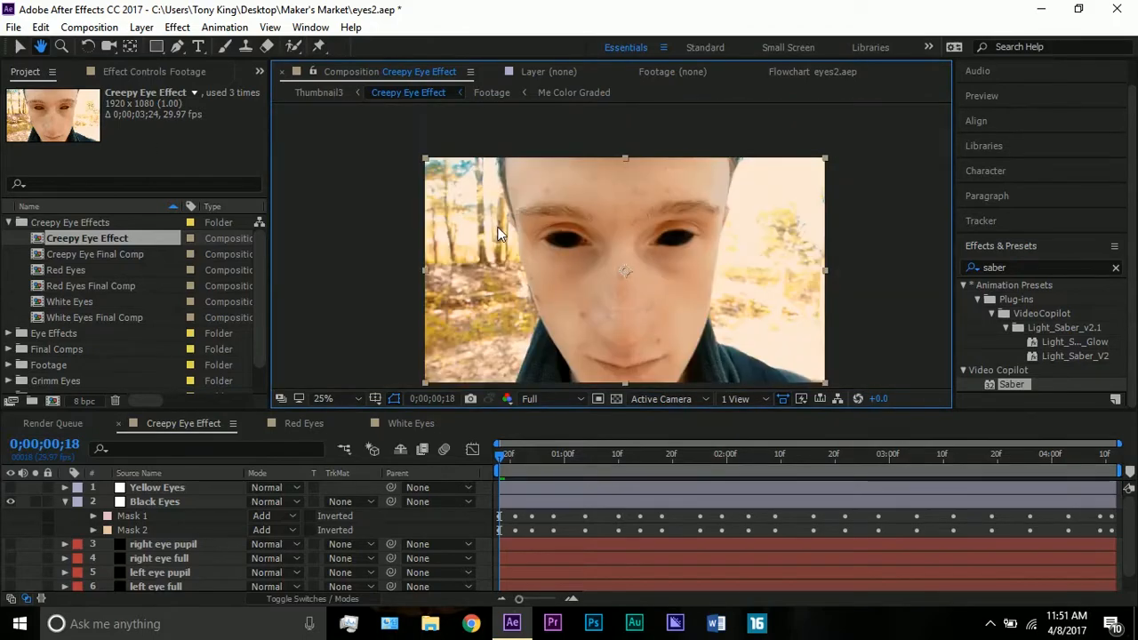
{"action": "left_click", "coordinate": [323, 397]}
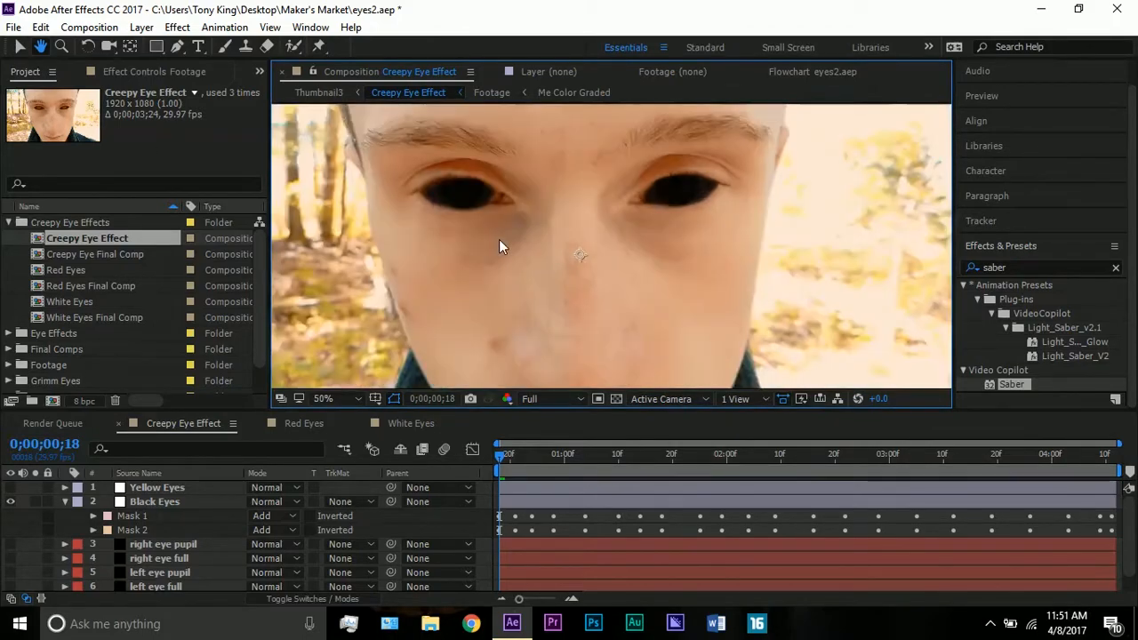
{"action": "left_click", "coordinate": [323, 398]}
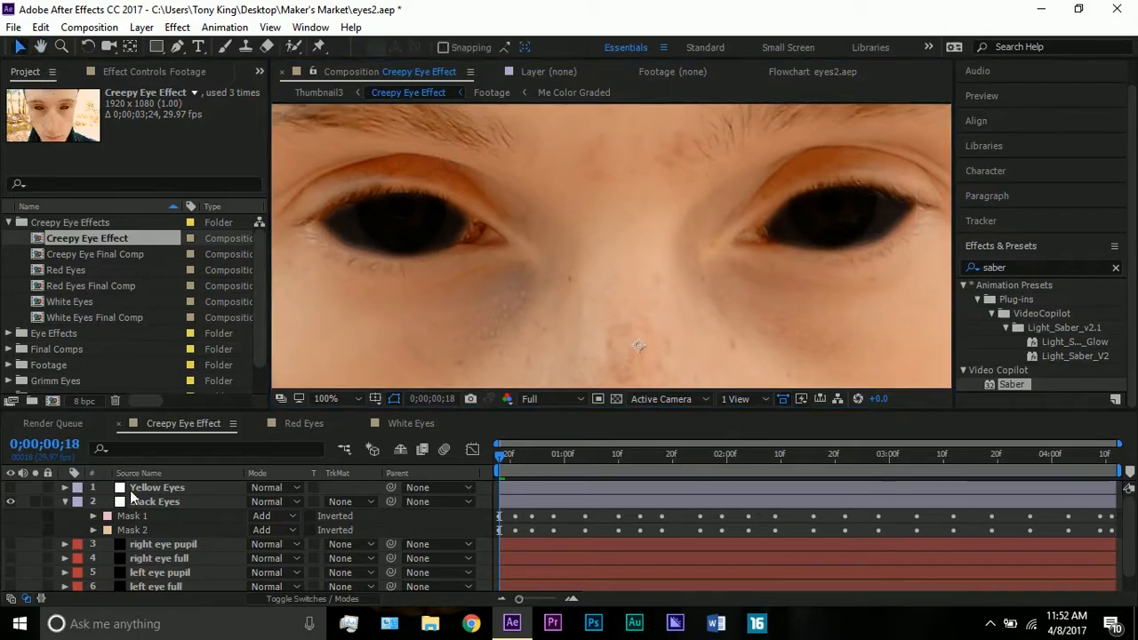
{"action": "left_click", "coordinate": [154, 501]}
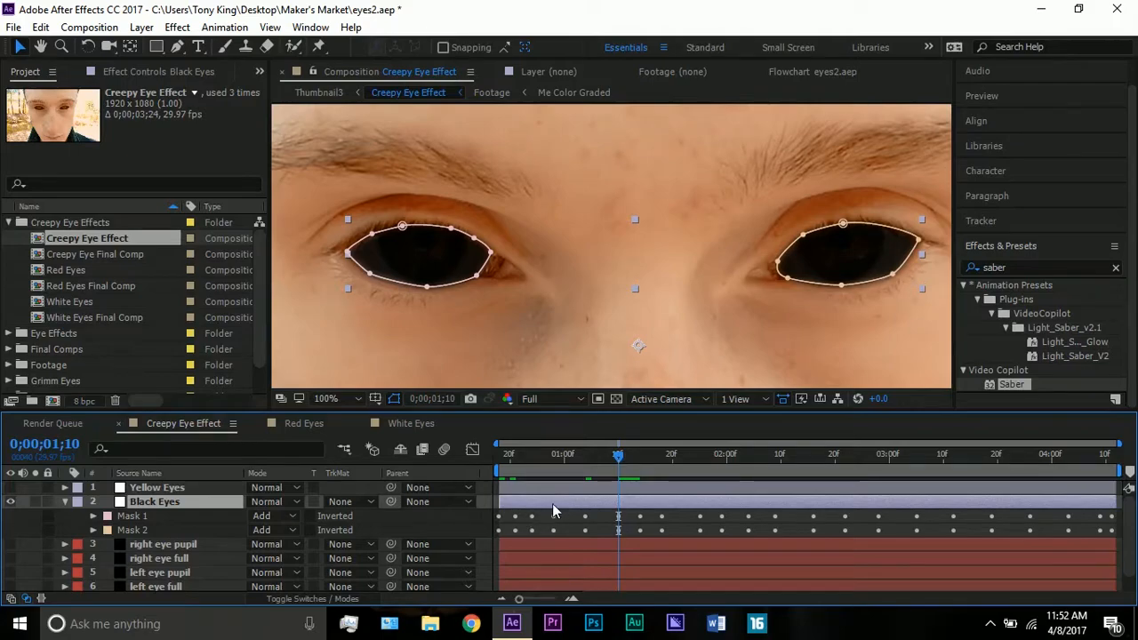
{"action": "mouse_move", "coordinate": [518, 531]}
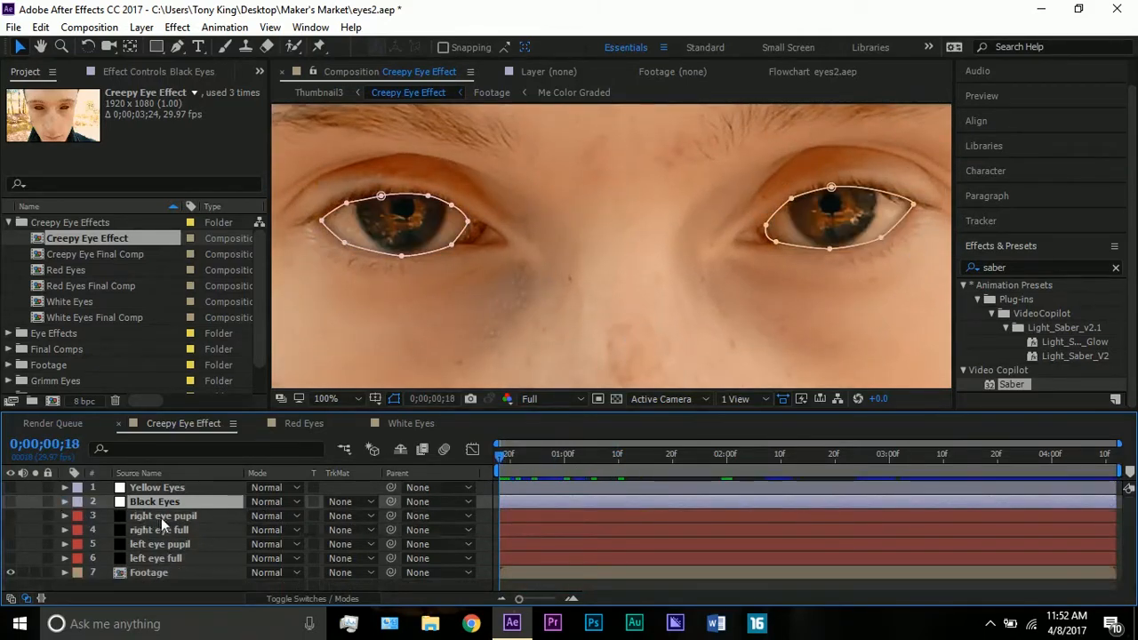
Turn Yellow Eyes and Black Eyes back on, select the pupil layers, and zoom out.
{"action": "left_click", "coordinate": [162, 515]}
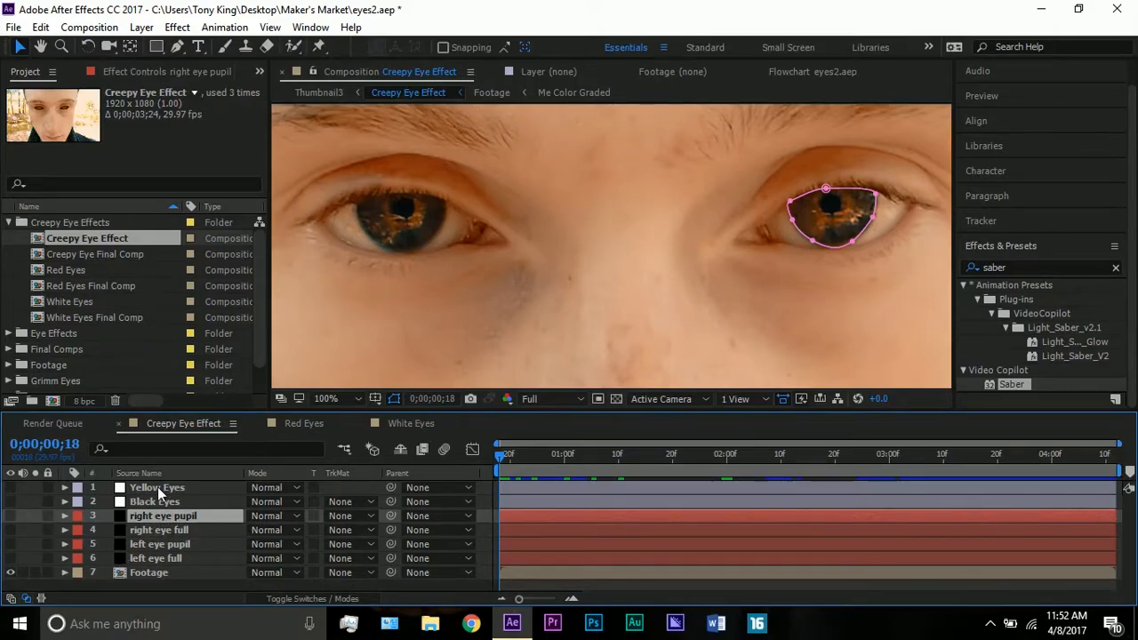
{"action": "left_click", "coordinate": [157, 488]}
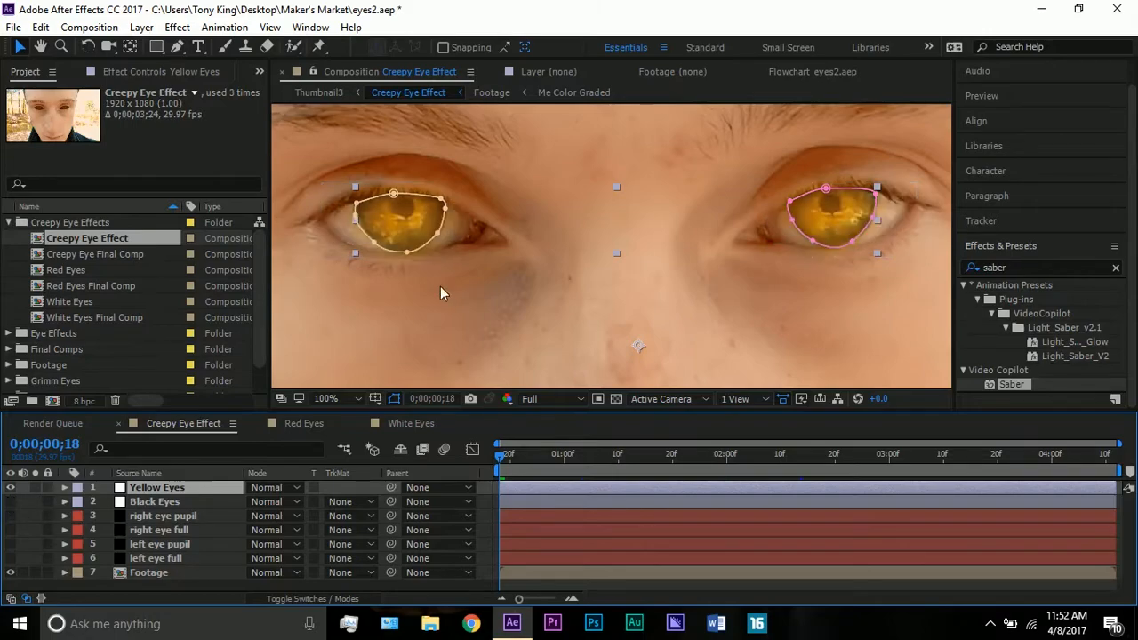
{"action": "left_click", "coordinate": [148, 571]}
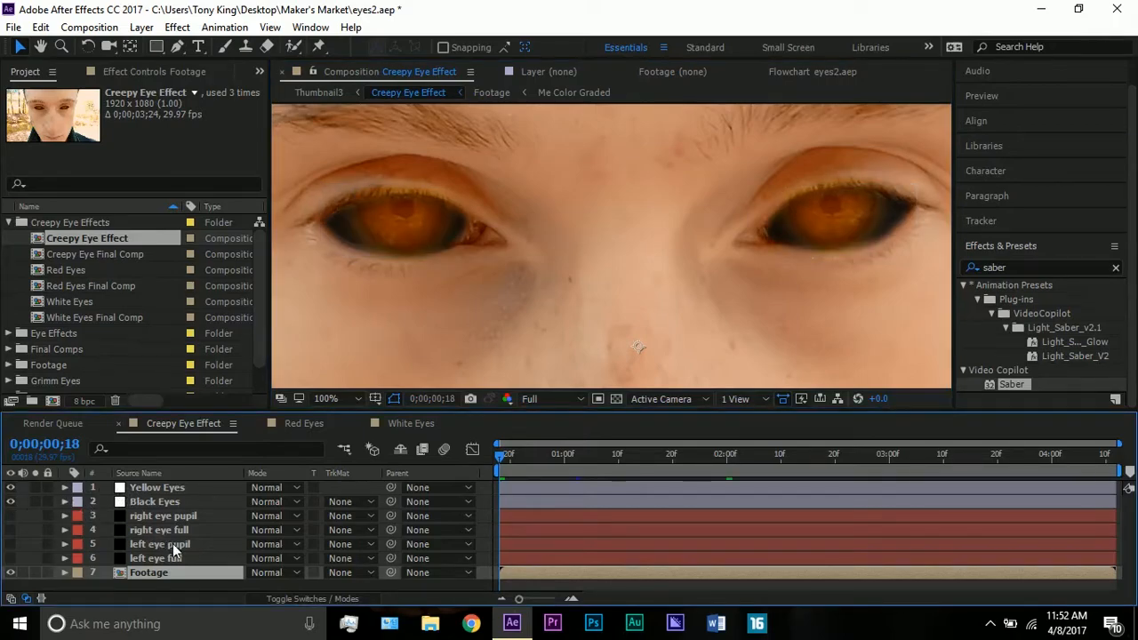
{"action": "left_click", "coordinate": [160, 544]}
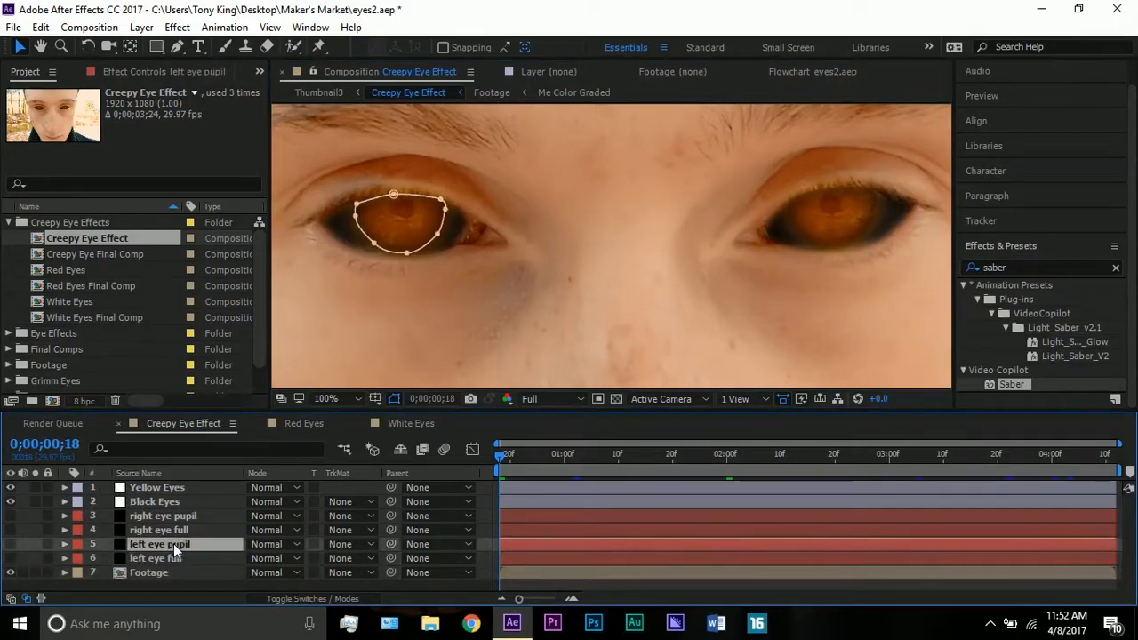
{"action": "left_click", "coordinate": [158, 487]}
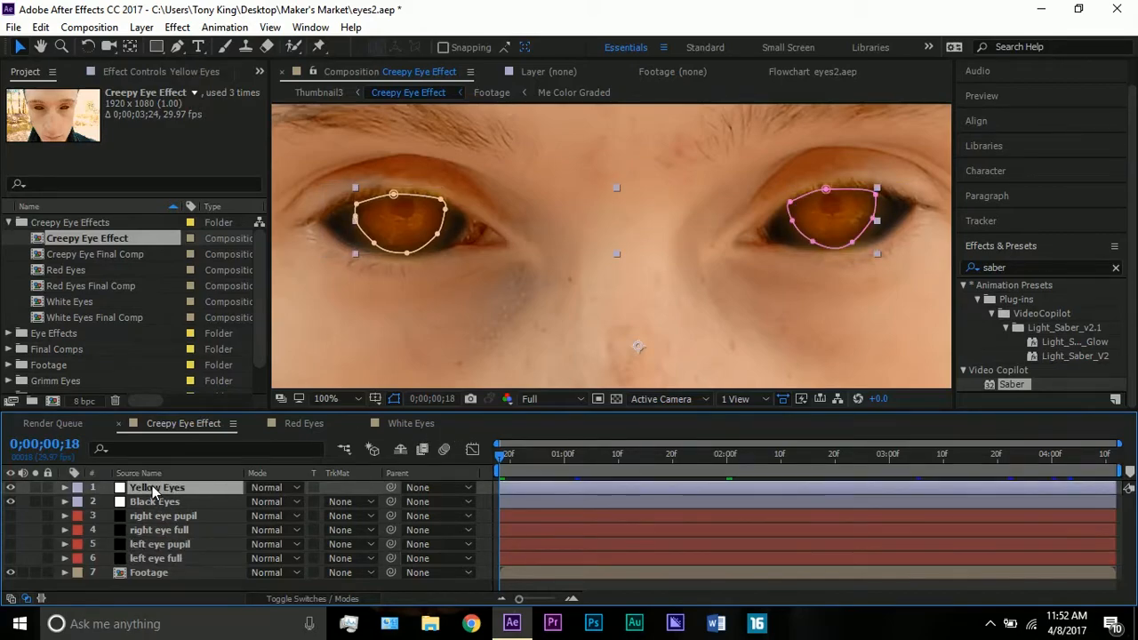
{"action": "left_click", "coordinate": [65, 487]}
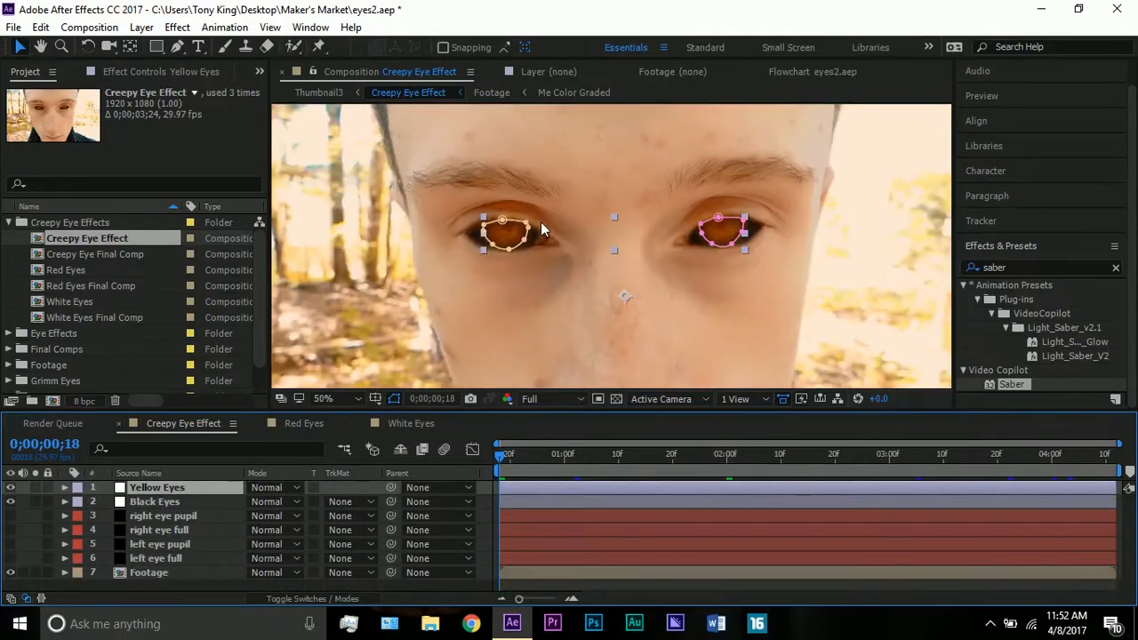
Swap Black Eyes above Yellow Eyes and back, then show Yellow Eyes' Levels effect.
{"action": "left_click", "coordinate": [149, 572]}
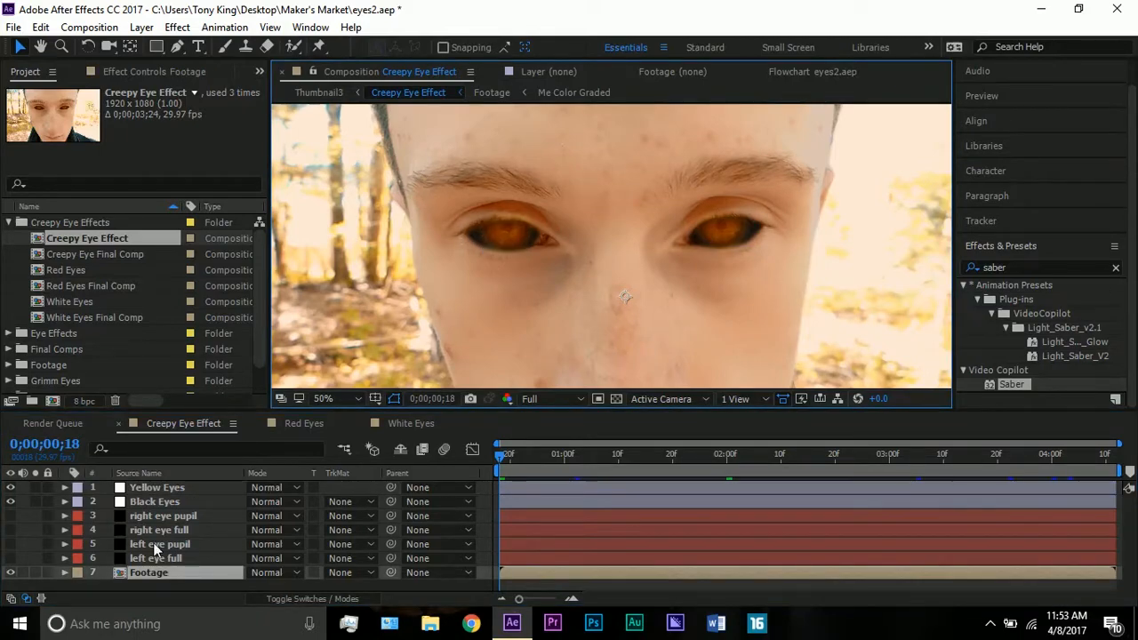
{"action": "left_click", "coordinate": [158, 487]}
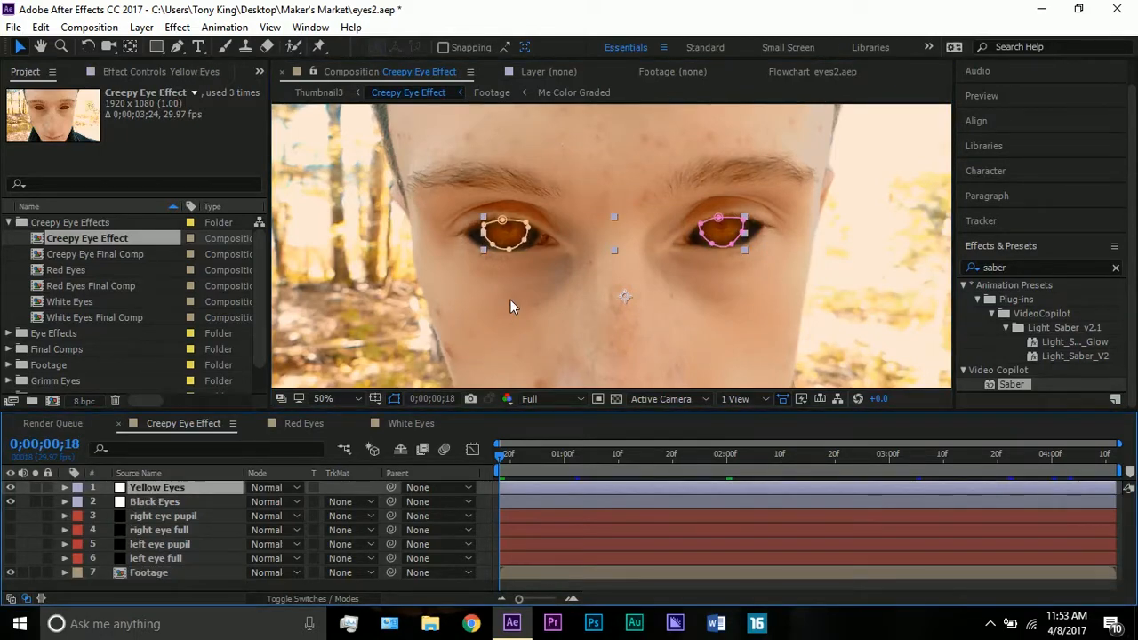
{"action": "left_click", "coordinate": [149, 571]}
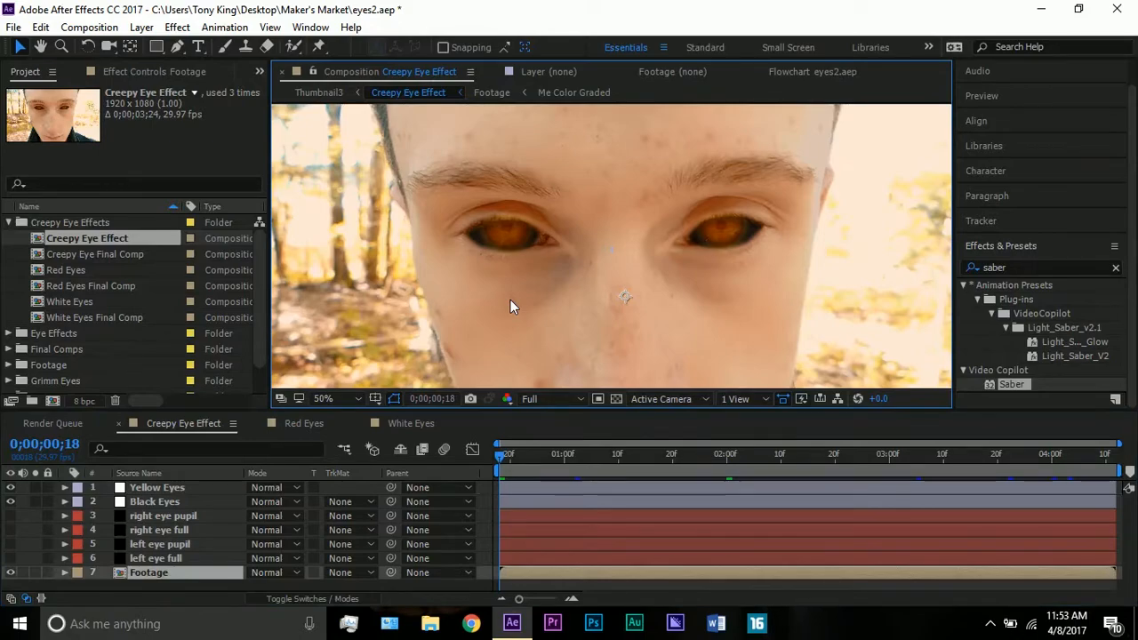
{"action": "left_click", "coordinate": [157, 487]}
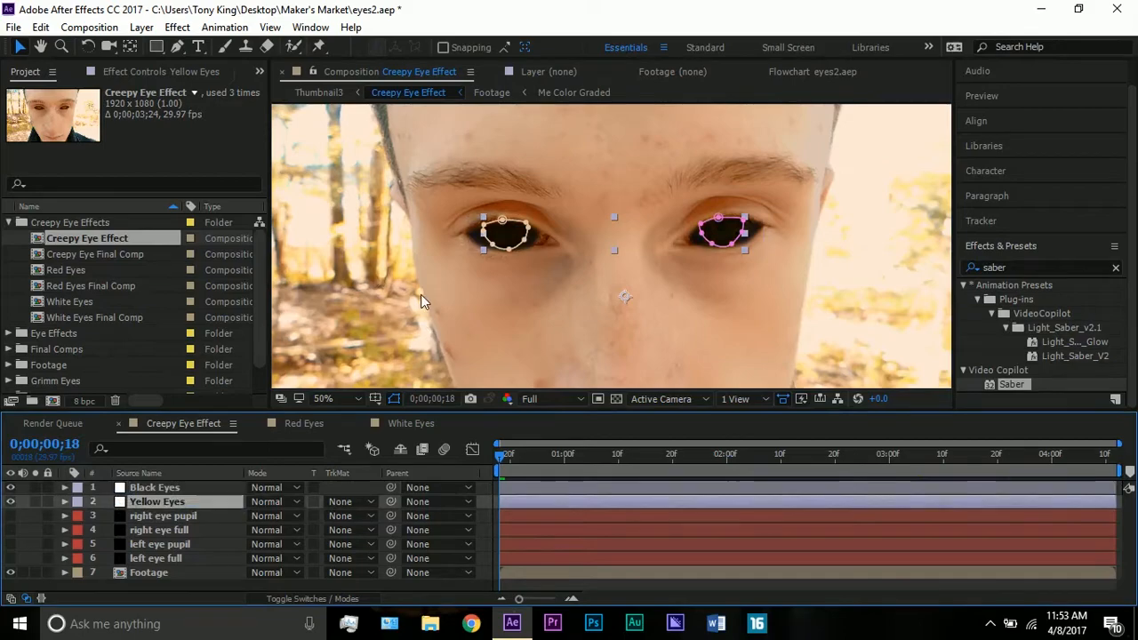
{"action": "left_click", "coordinate": [155, 501]}
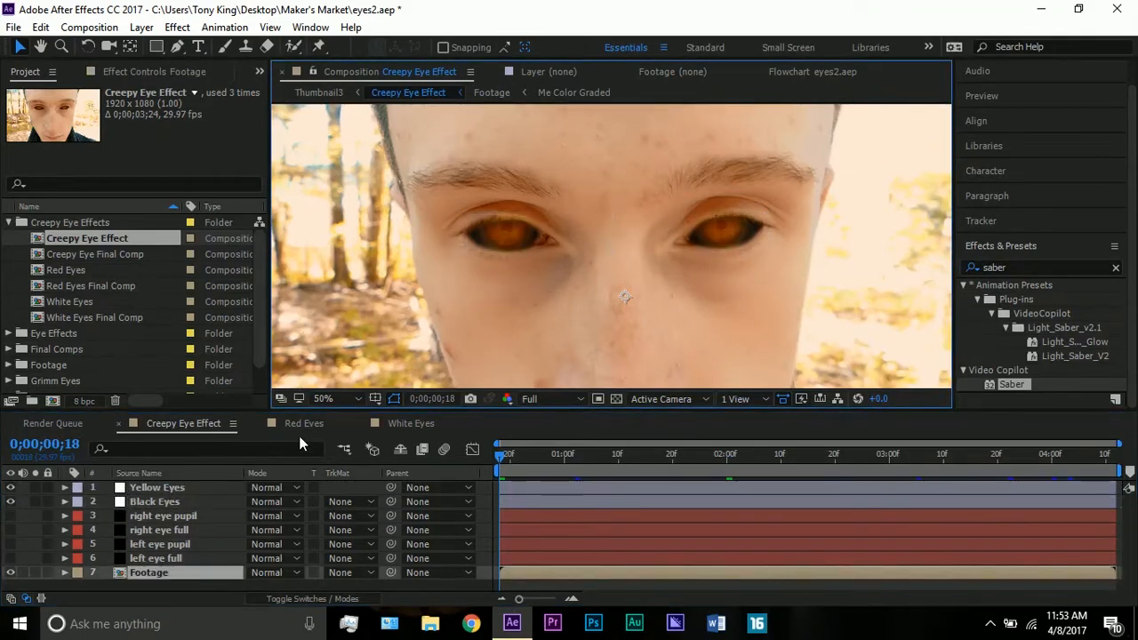
{"action": "left_click", "coordinate": [157, 487]}
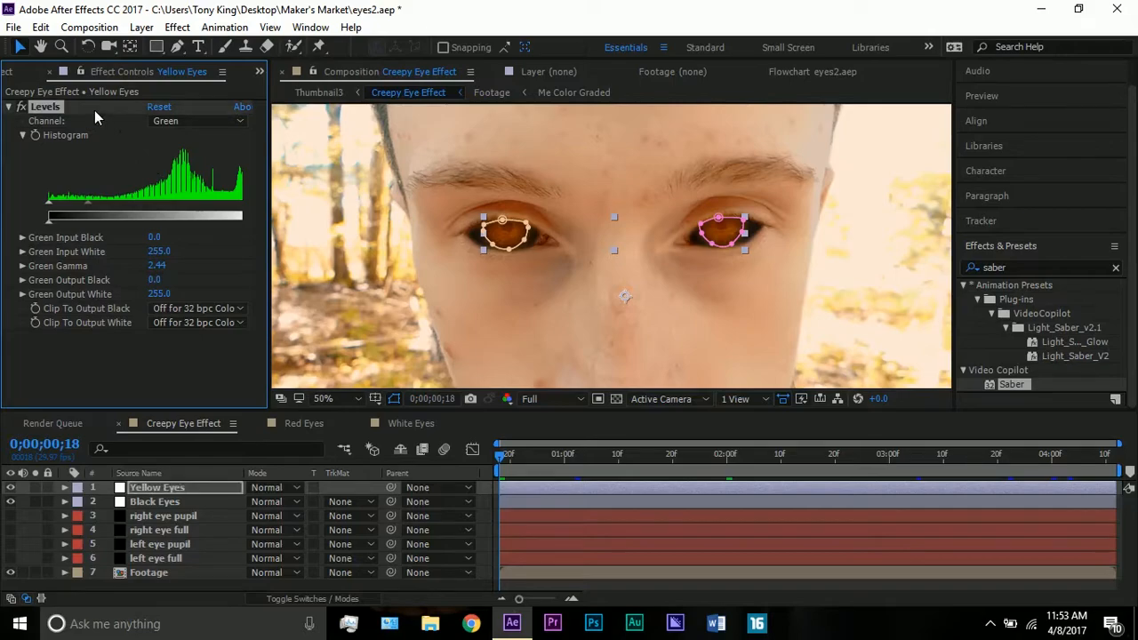
Switch the Yellow Eyes Levels channel to Blue, showing gamma 1.00.
{"action": "left_click", "coordinate": [196, 121]}
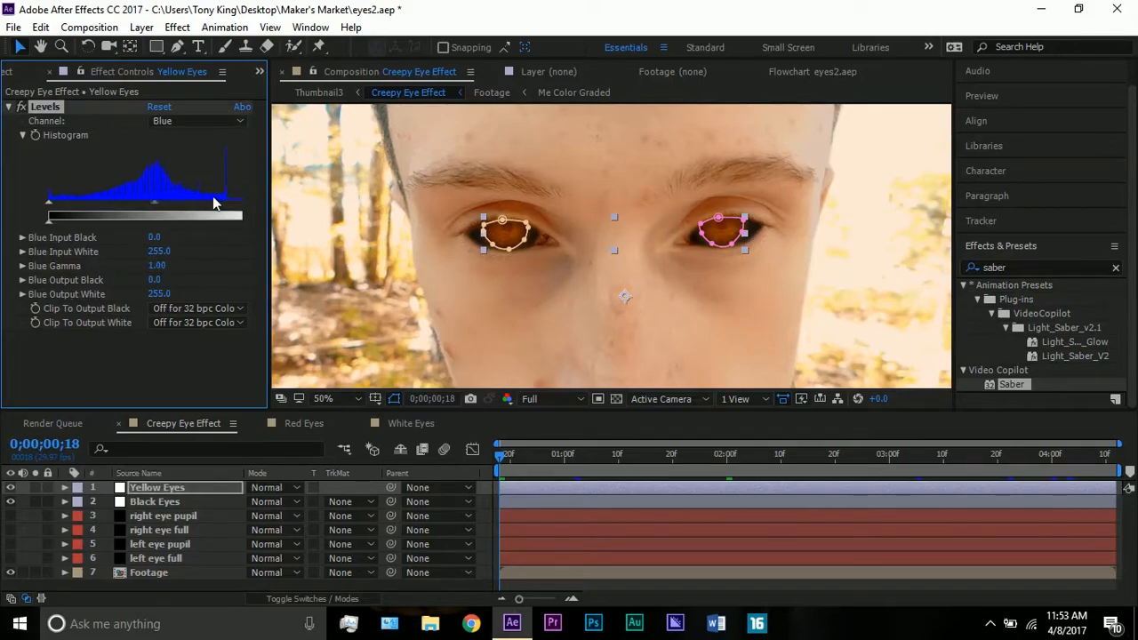
{"action": "mouse_move", "coordinate": [159, 209]}
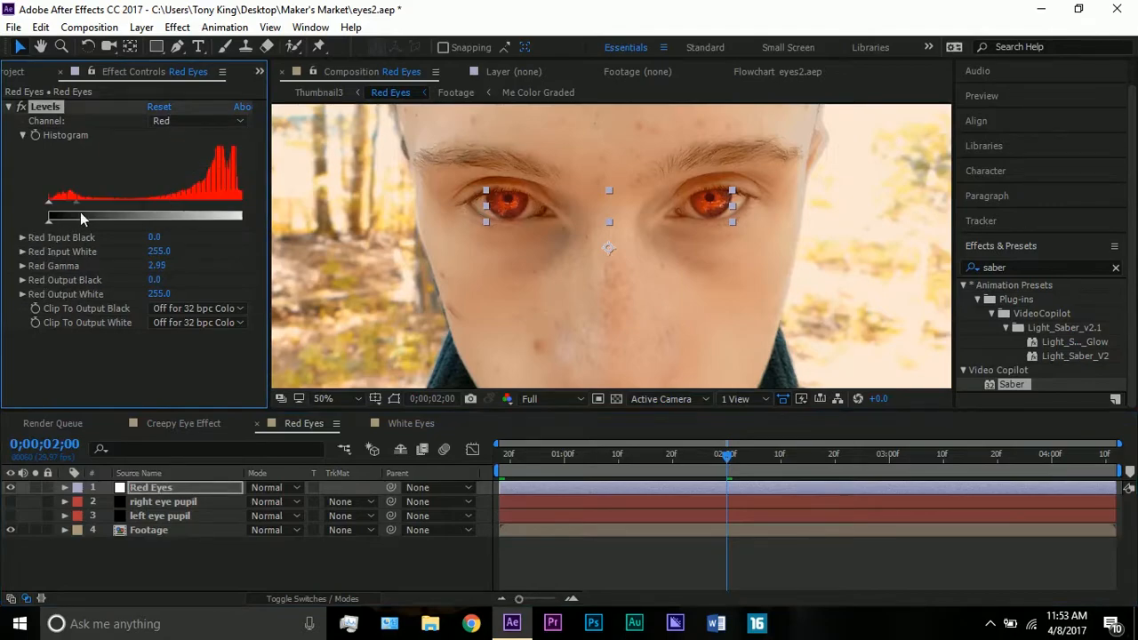
Lower then raise the Red Eyes red gamma until the eyes glow red, then switch to White Eyes.
{"action": "left_click_drag", "start_coordinate": [75, 201], "coordinate": [233, 197]}
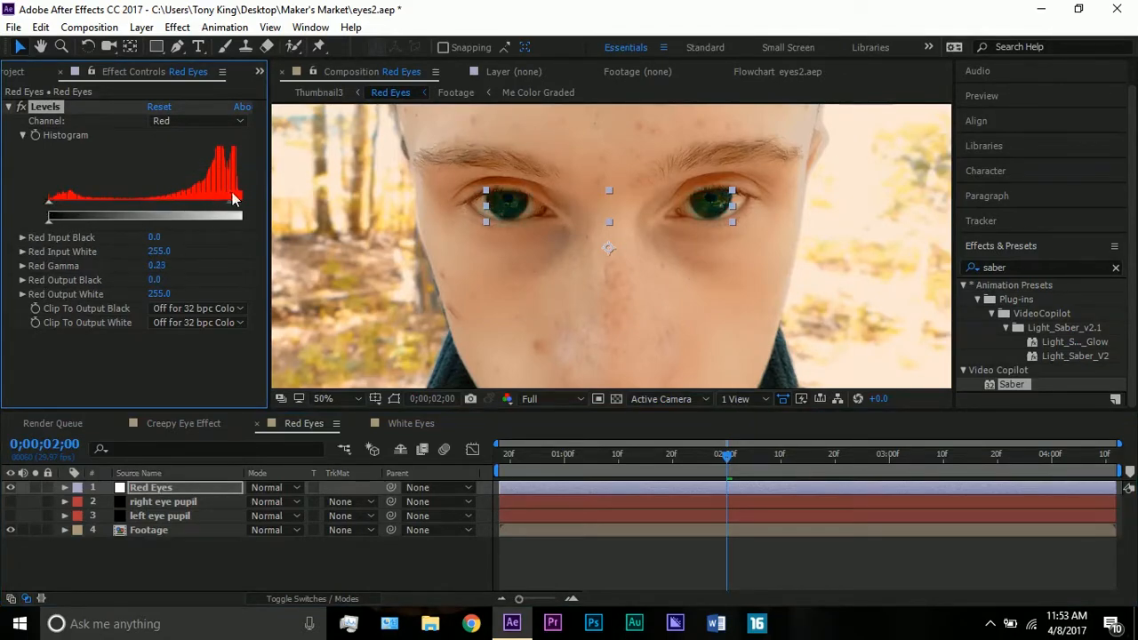
{"action": "left_click_drag", "start_coordinate": [234, 198], "coordinate": [244, 198]}
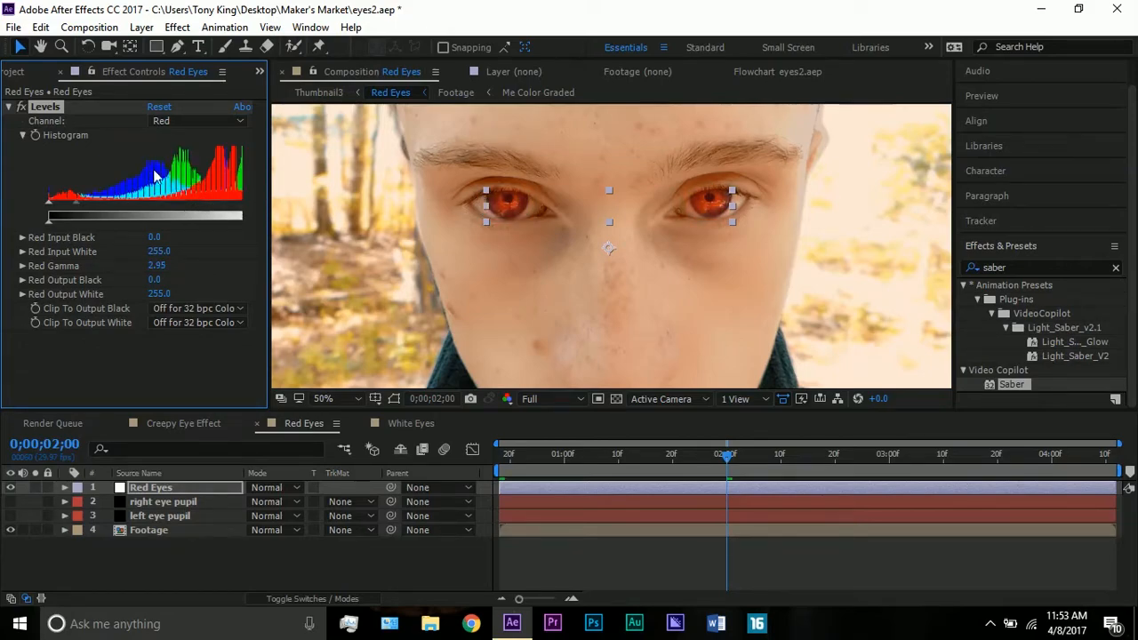
{"action": "left_click", "coordinate": [195, 120]}
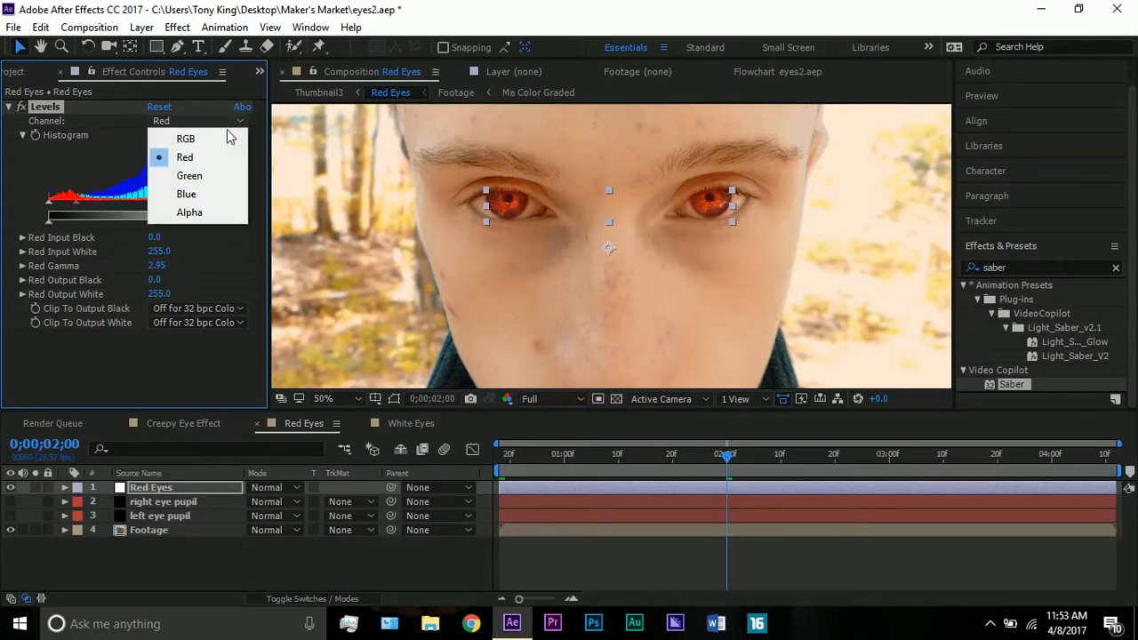
{"action": "left_click", "coordinate": [148, 530]}
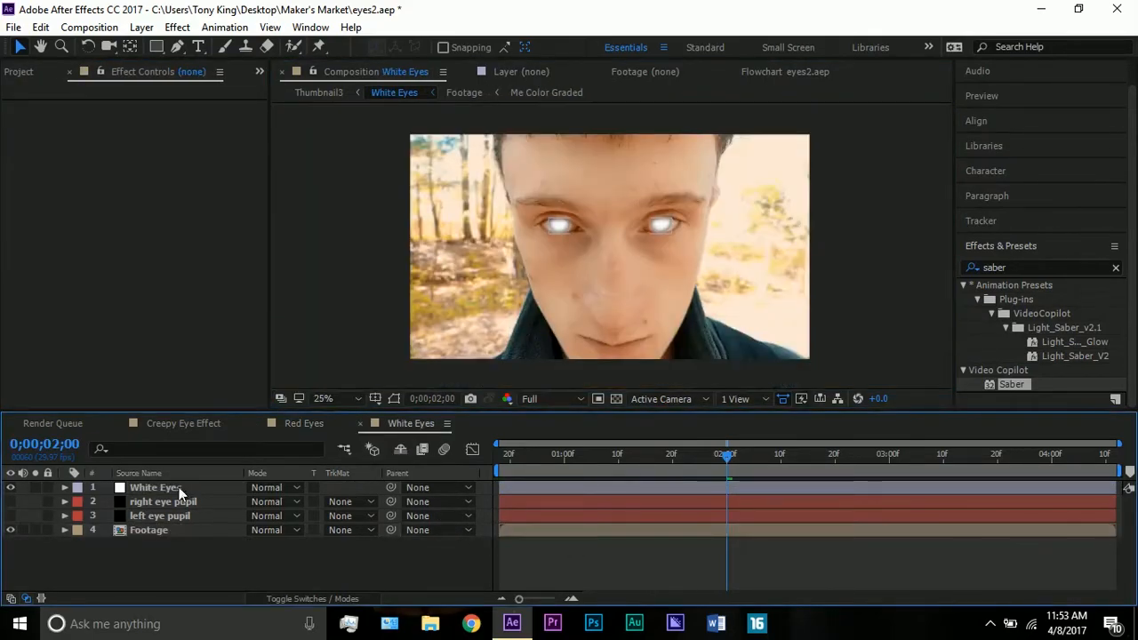
Set the White Eyes layer's Levels gamma to 1.00 and zoom out to the whole frame.
{"action": "left_click", "coordinate": [156, 487]}
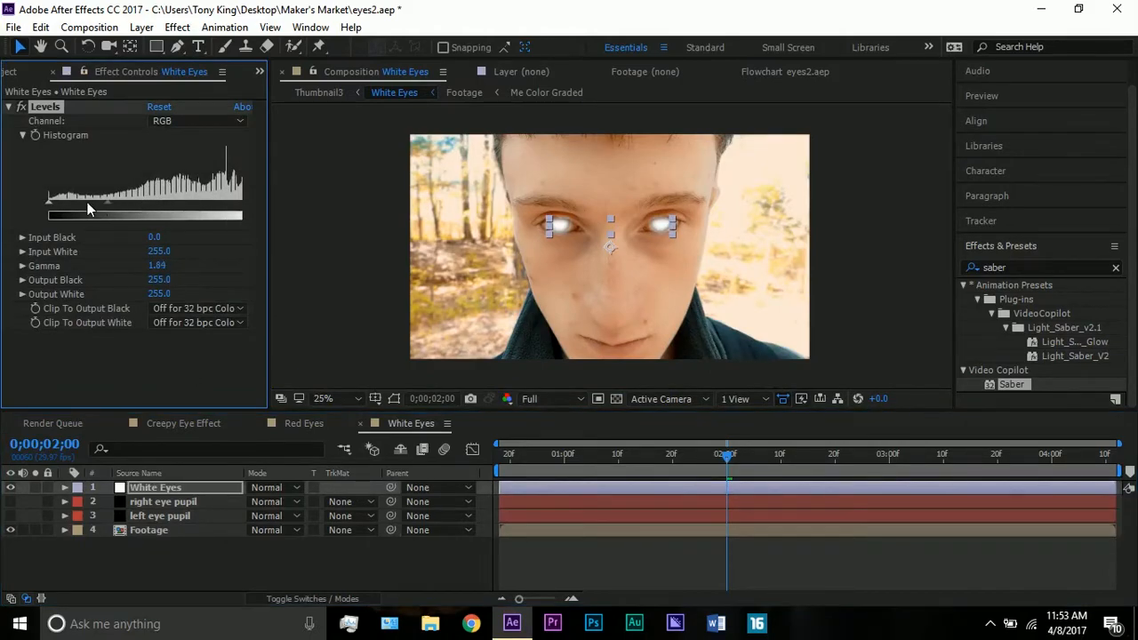
{"action": "left_click_drag", "start_coordinate": [105, 215], "coordinate": [238, 215]}
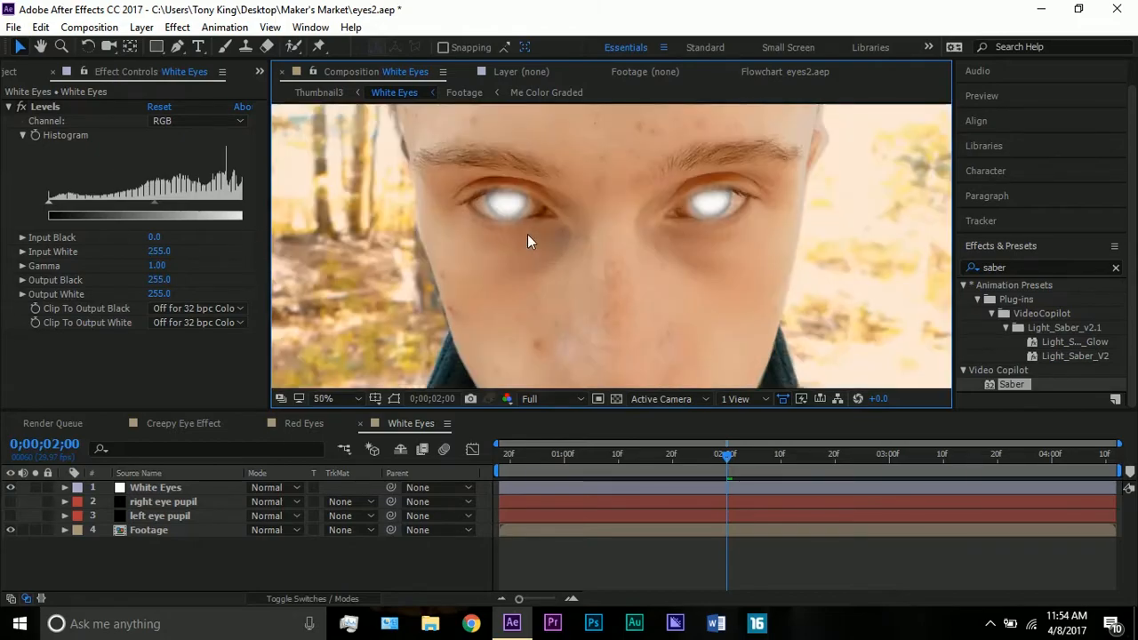
{"action": "left_click", "coordinate": [323, 397]}
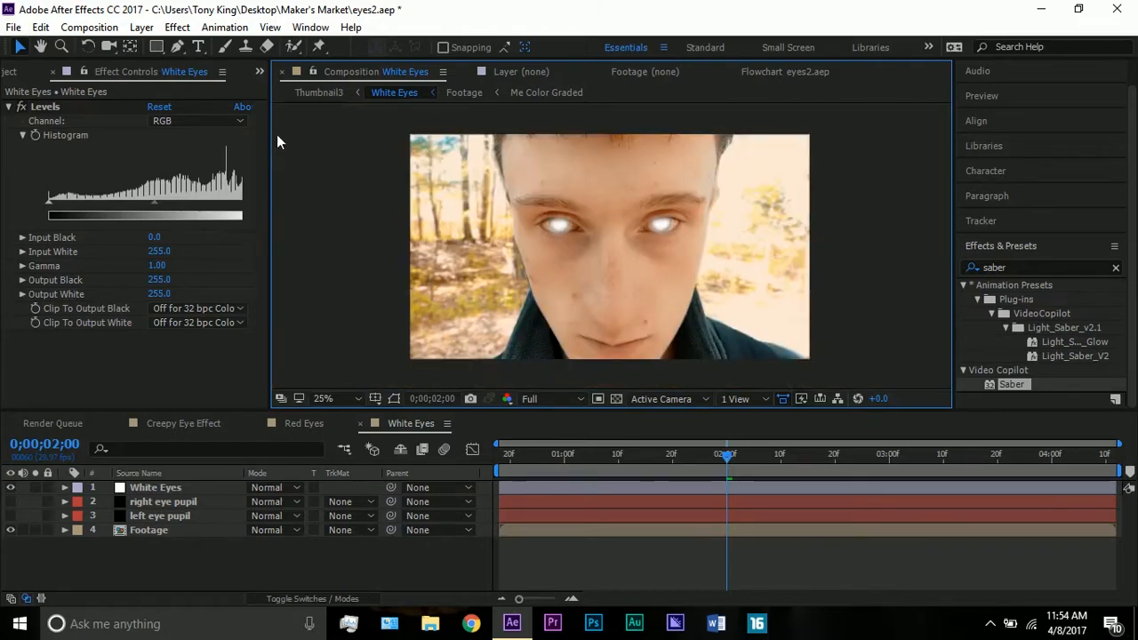
{"action": "left_click", "coordinate": [333, 398]}
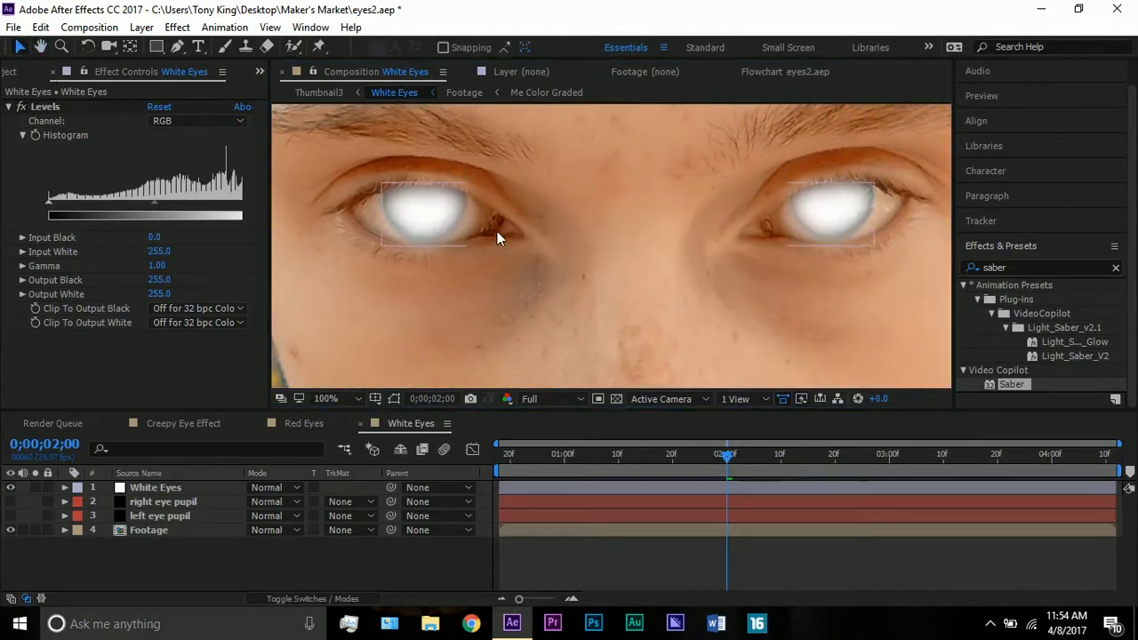
{"action": "left_click", "coordinate": [326, 398]}
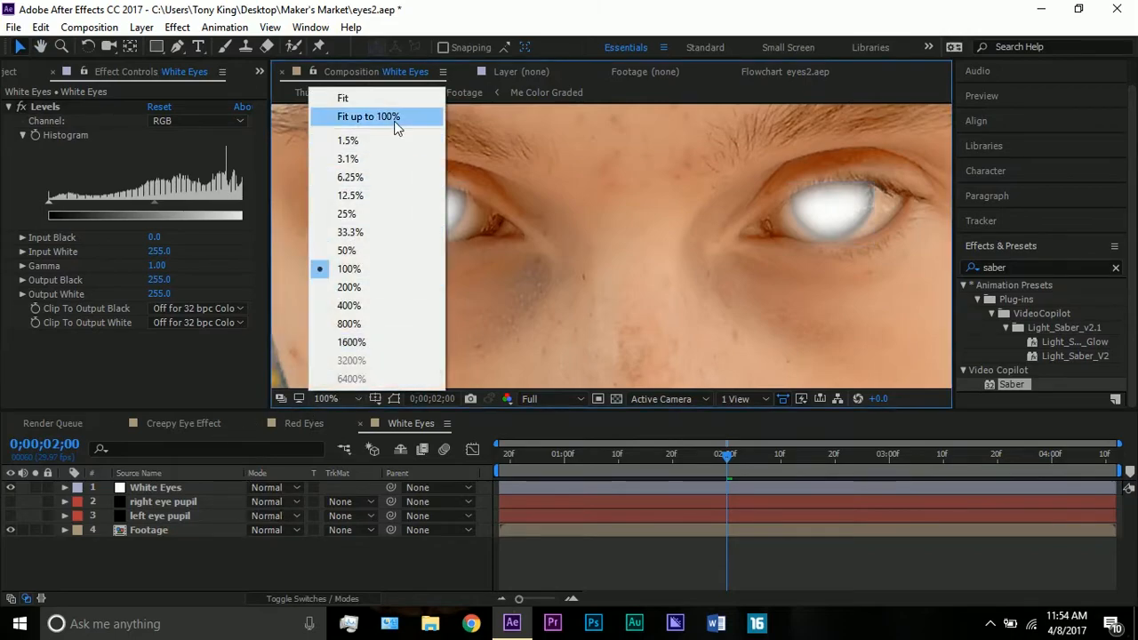
{"action": "left_click", "coordinate": [368, 115]}
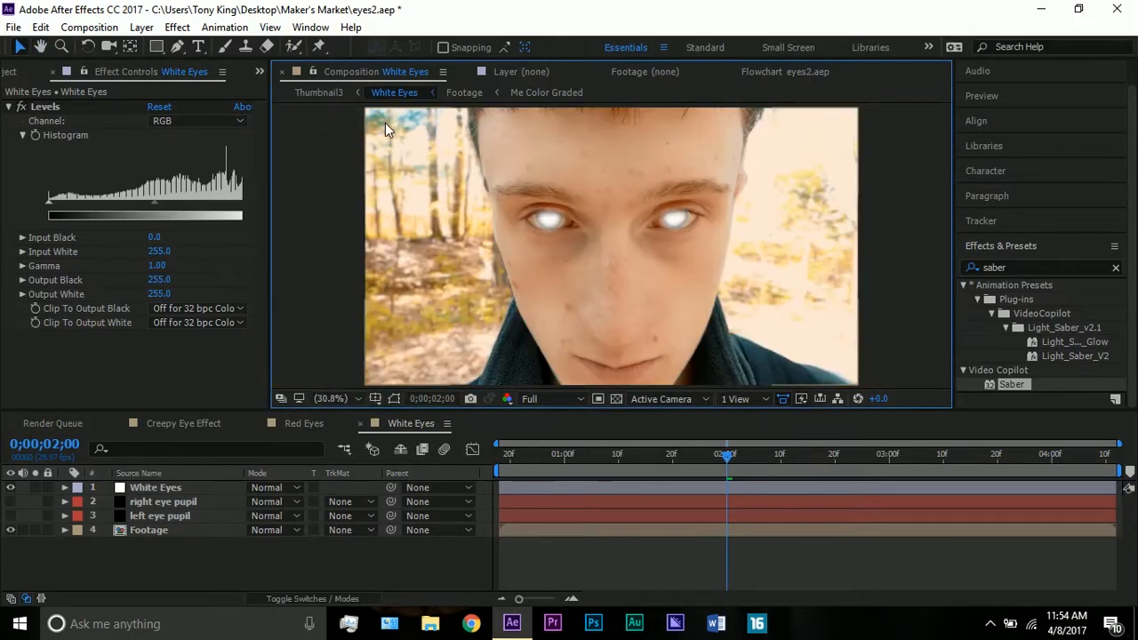